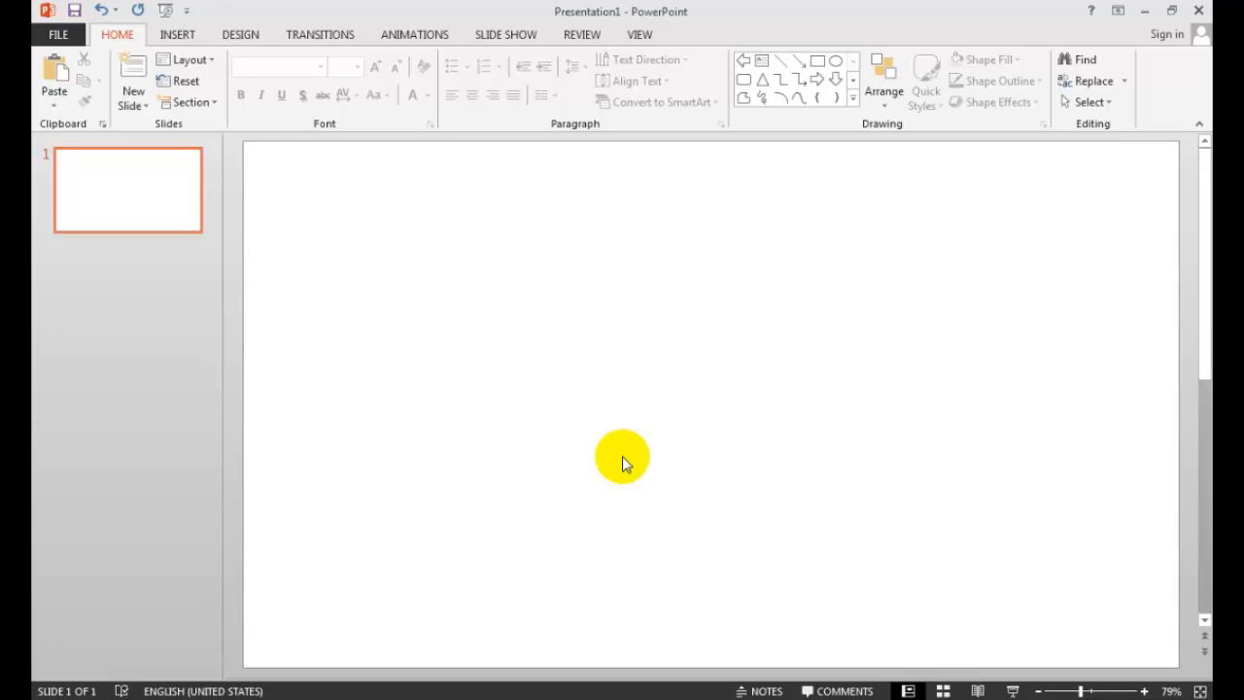
pyautogui.moveTo(620, 445)
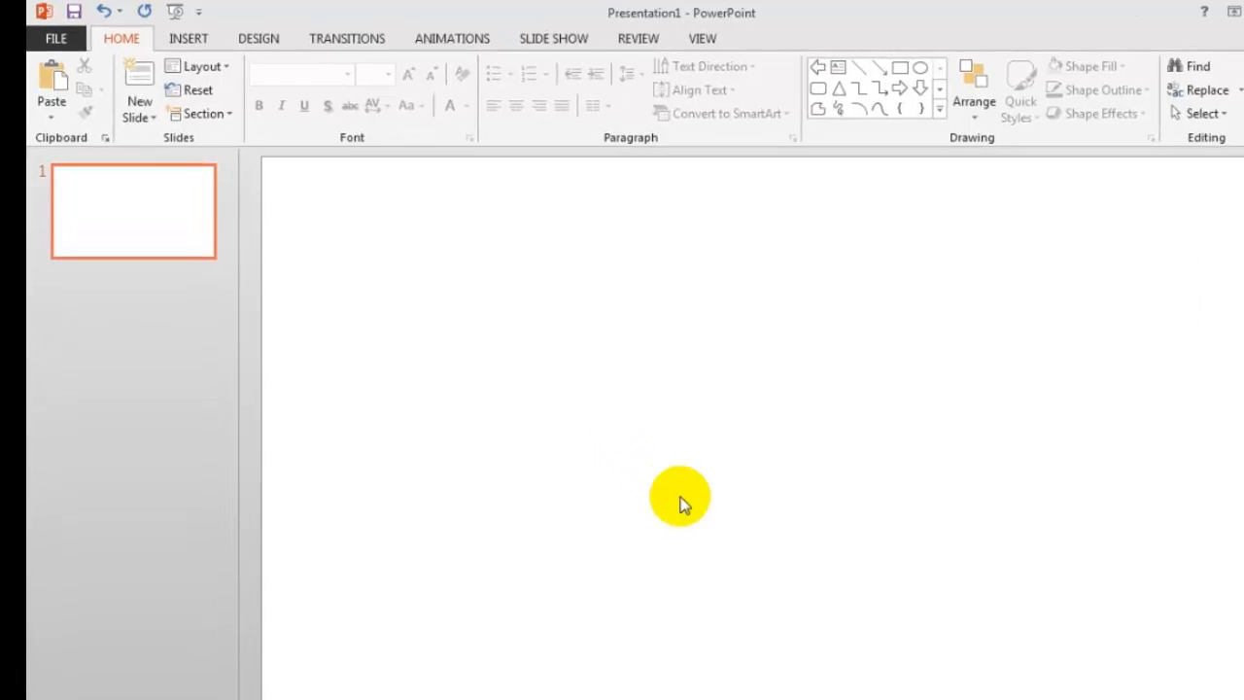
# Enable the Developer tab through Options > Customize Ribbon.
pyautogui.click(54, 39)
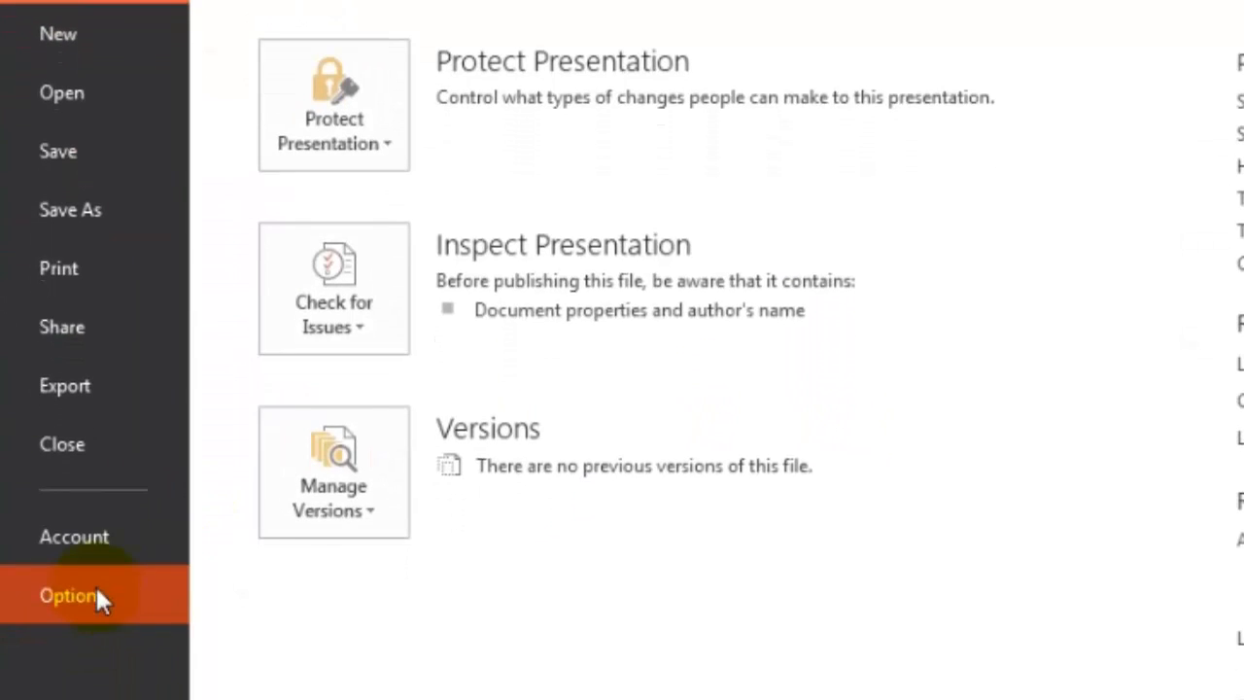
pyautogui.click(68, 595)
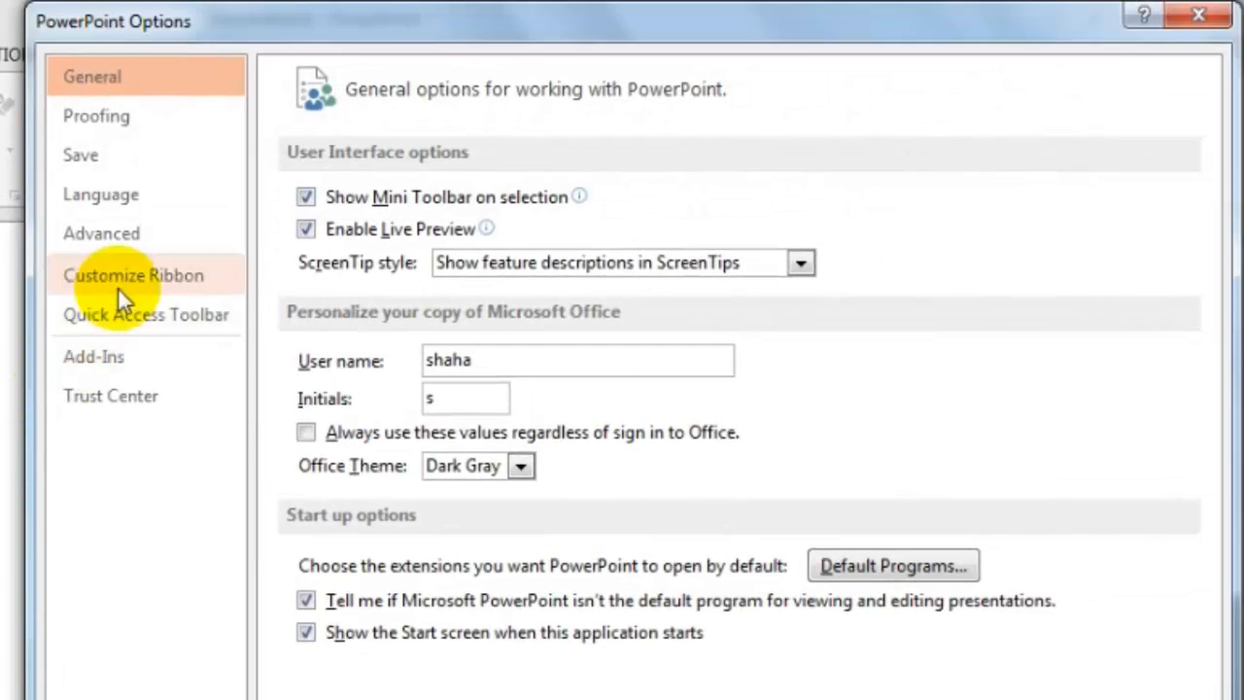
pyautogui.click(135, 276)
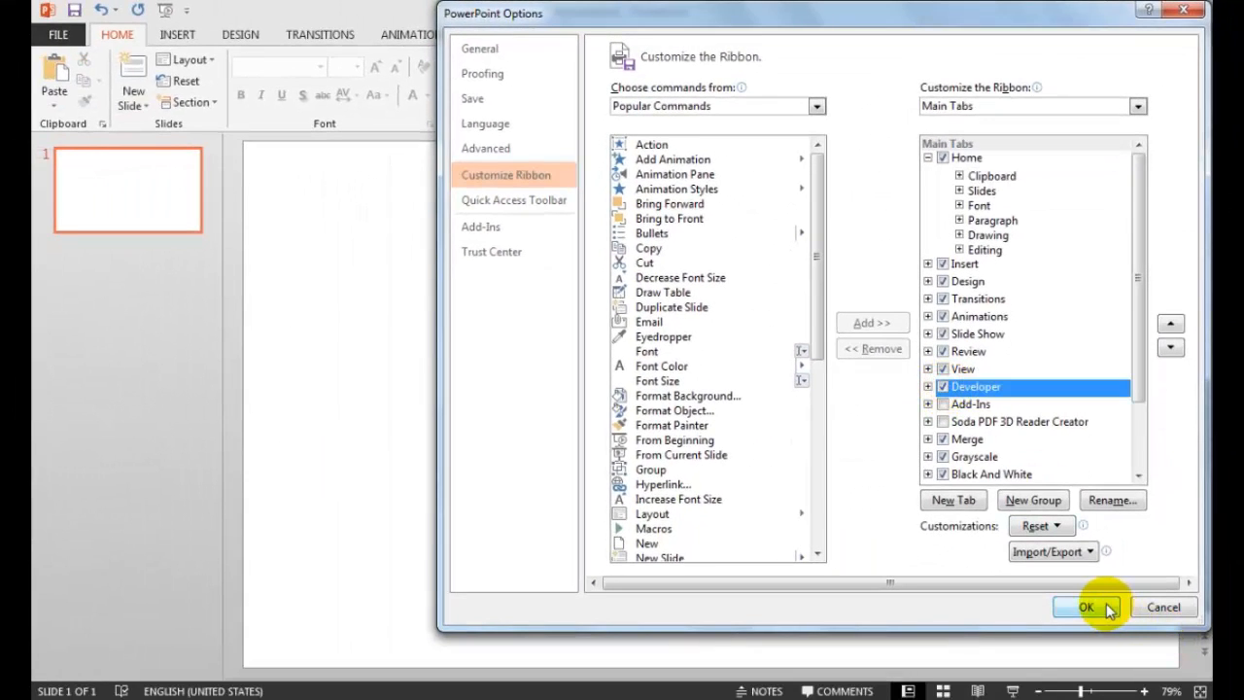
pyautogui.click(1087, 607)
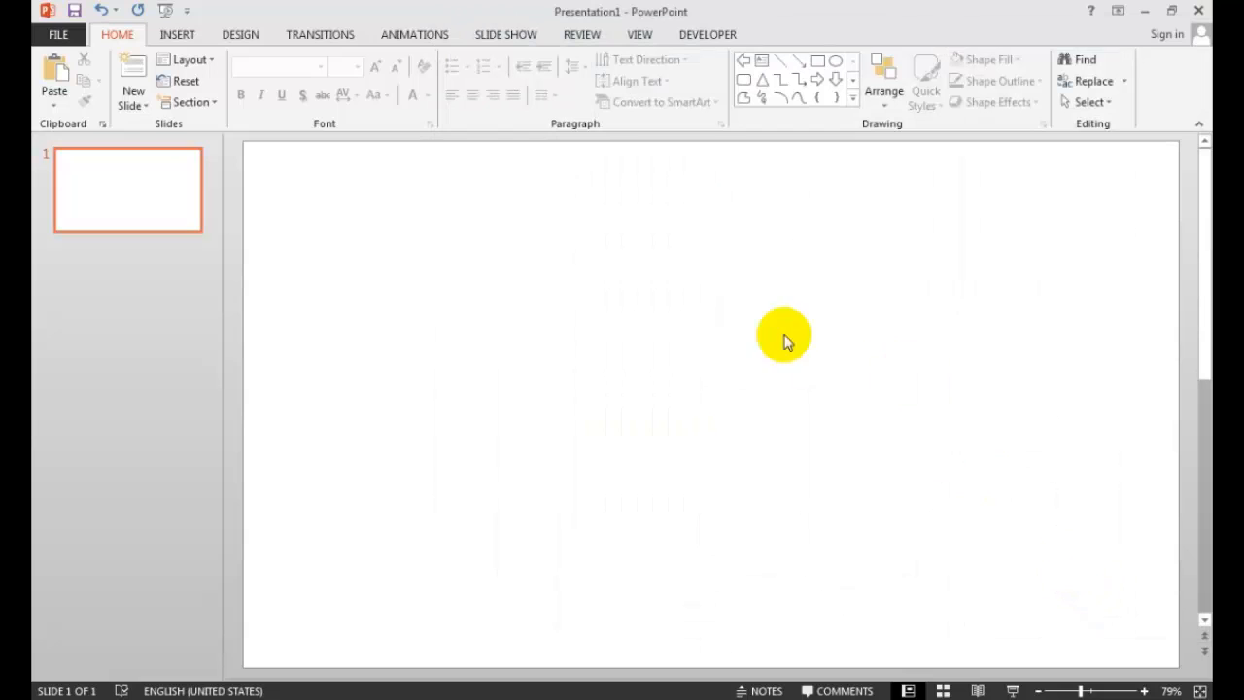
# Draw a Label1 ActiveX control across the top of the slide from the Developer tab.
pyautogui.click(708, 35)
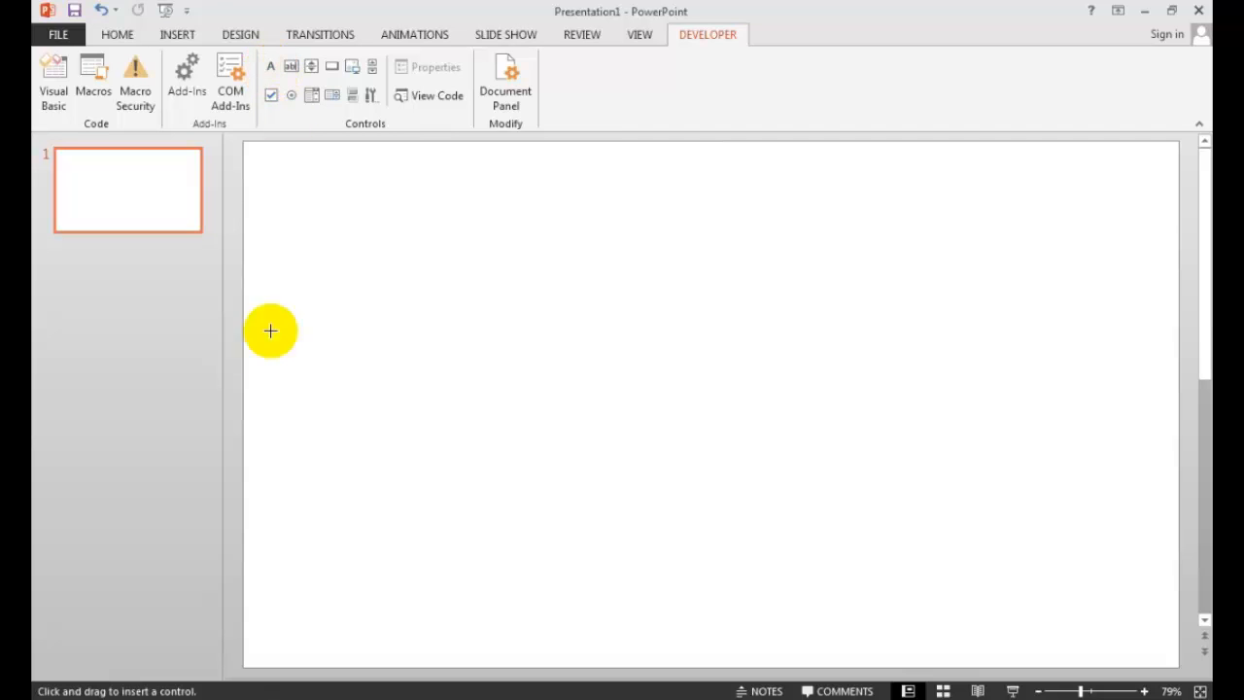
pyautogui.moveTo(270, 330); pyautogui.dragTo(1195, 387)
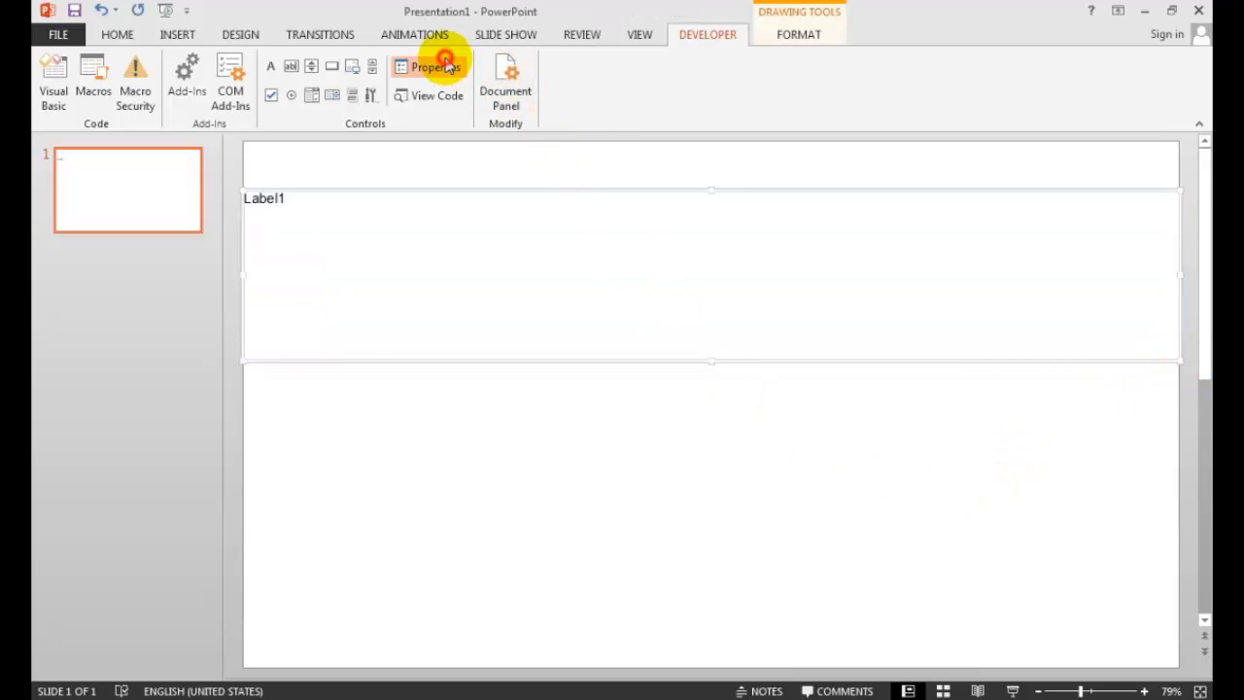
# Name the label counter with Arial 150 font, caption 0 and centred text alignment.
pyautogui.click(435, 66)
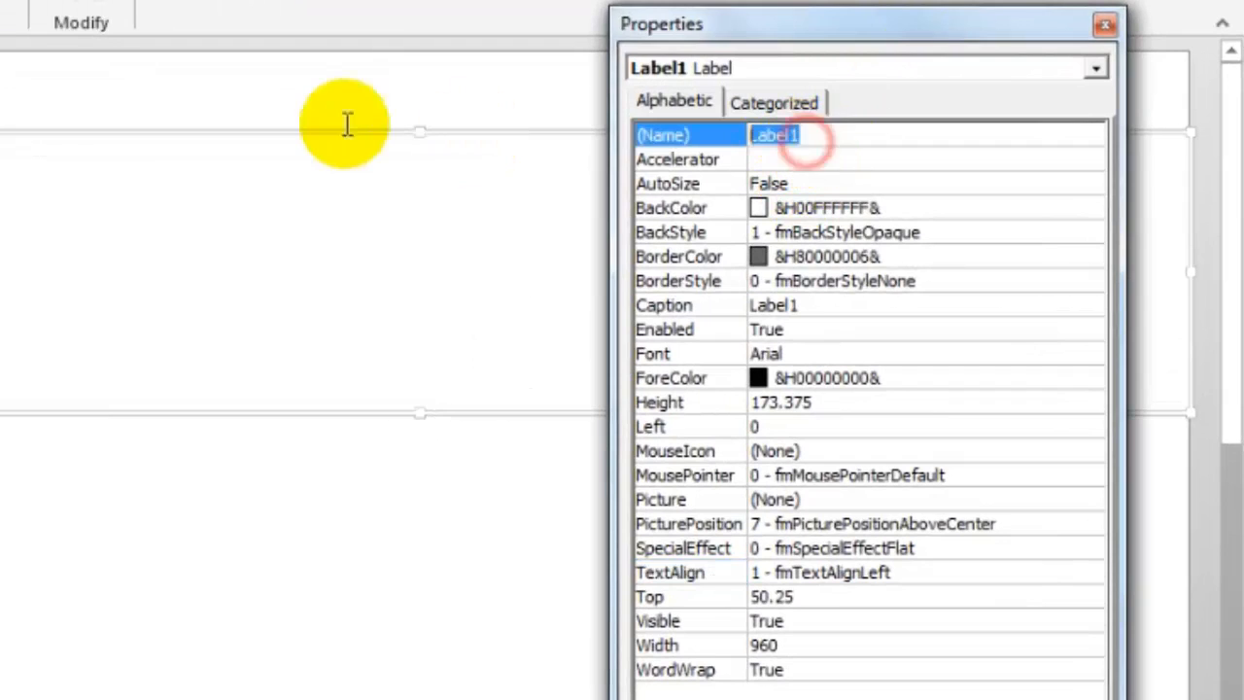
pyautogui.write('counter')
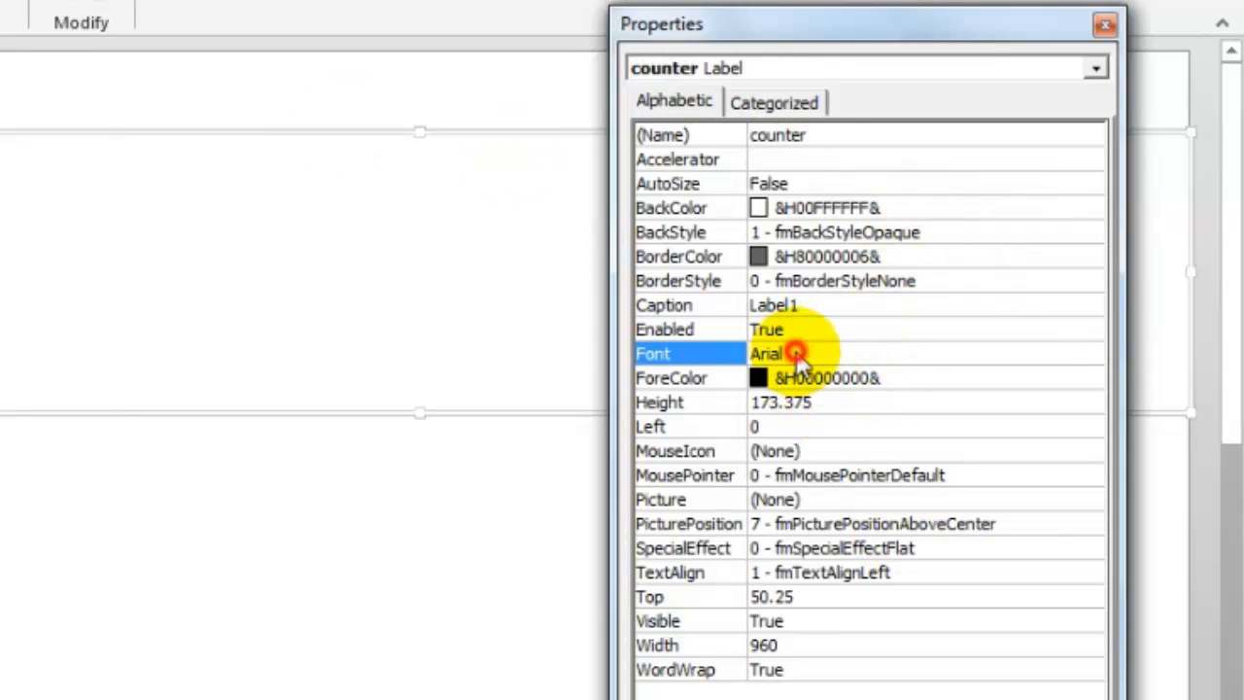
pyautogui.moveTo(1088, 367)
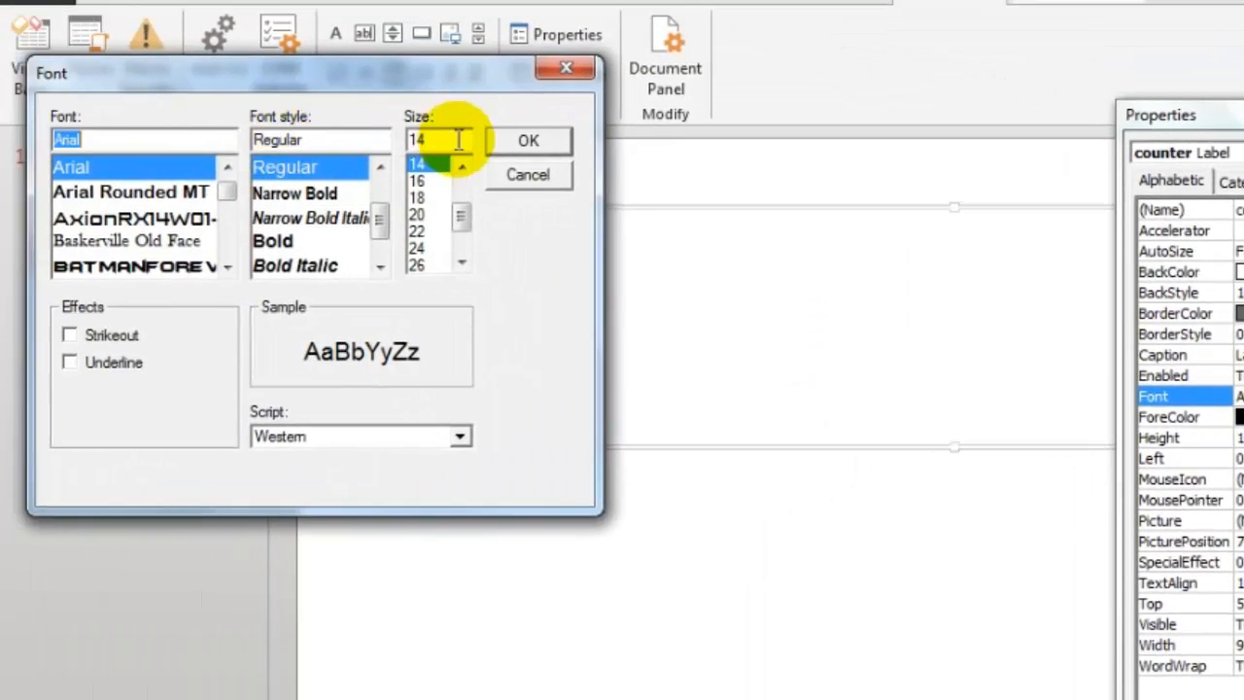
pyautogui.write('150')
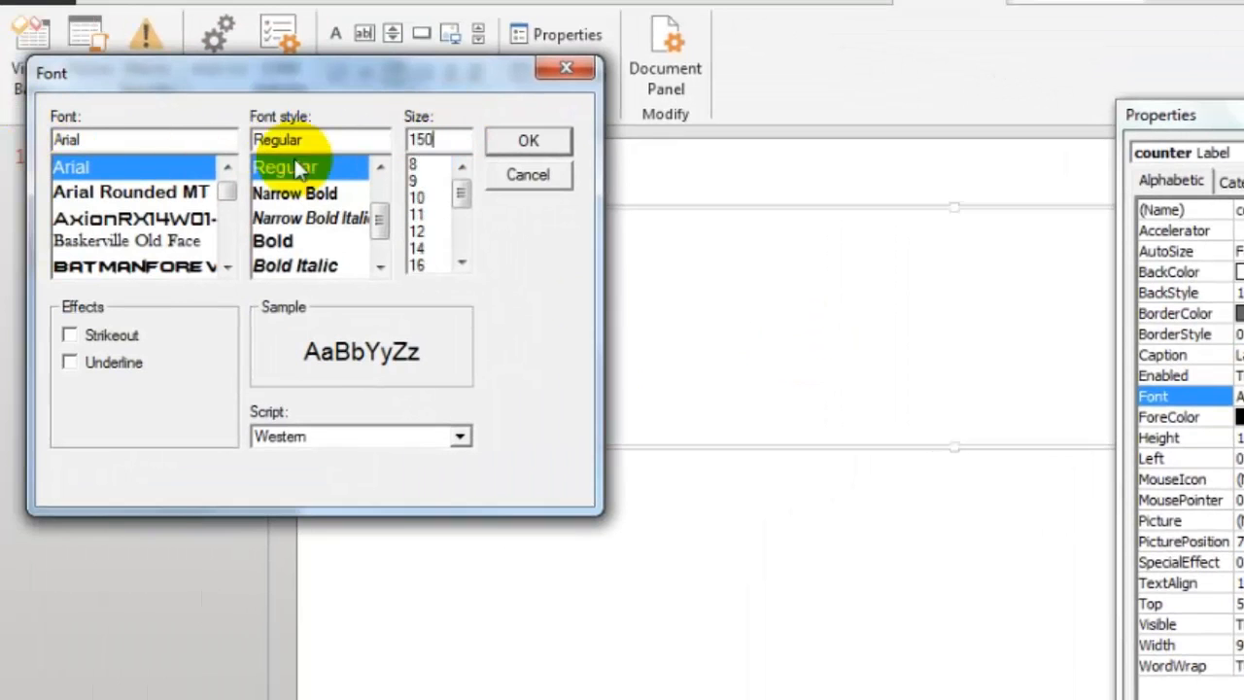
pyautogui.click(529, 140)
pyautogui.write('0')
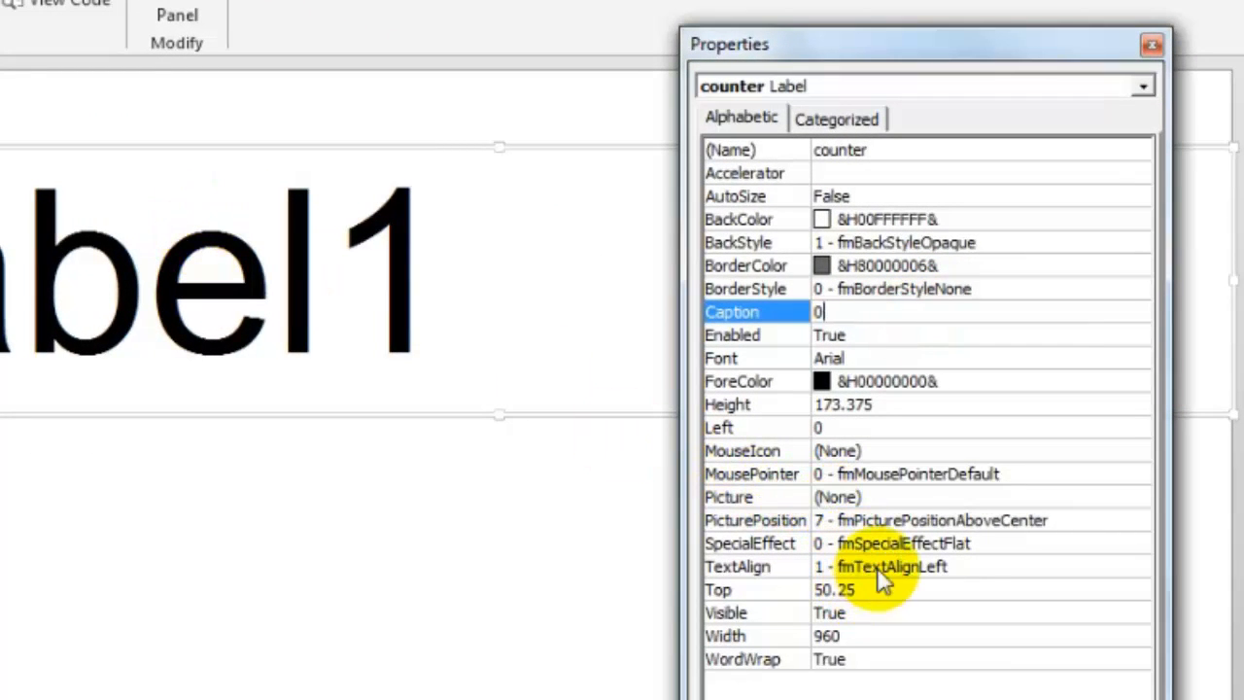
pyautogui.click(1139, 567)
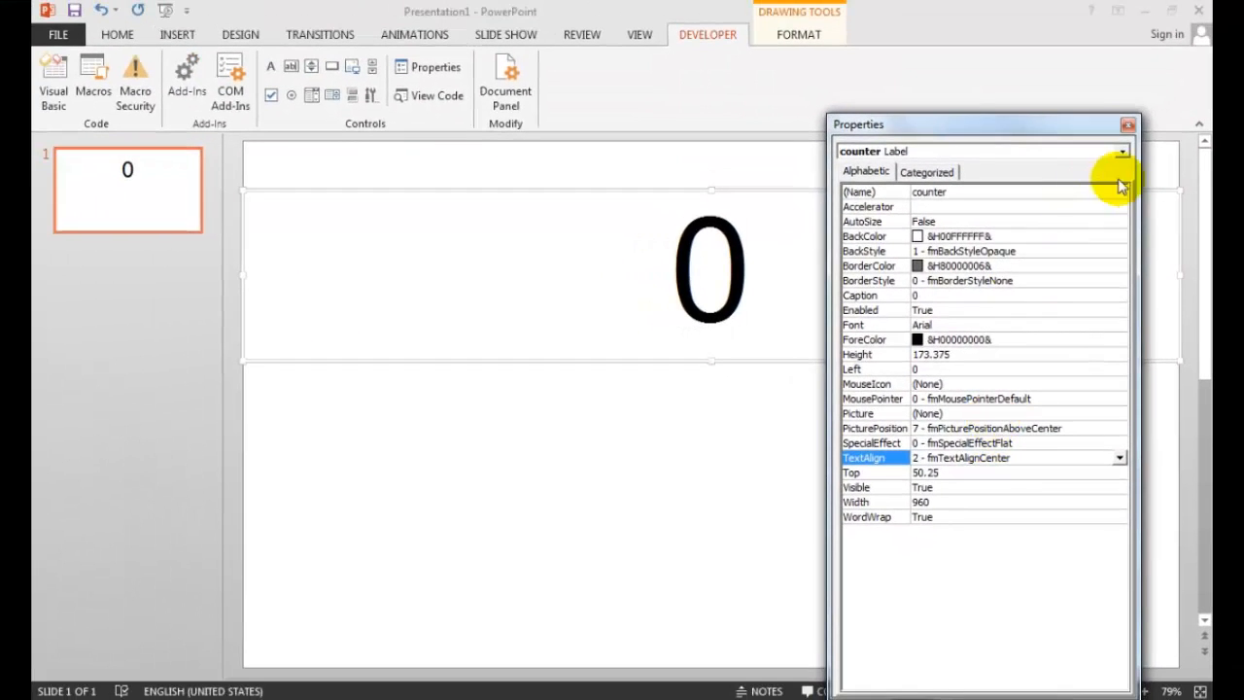
# Draw a blue left arrow shape below the 0 and copy it for a second arrow.
pyautogui.click(1128, 124)
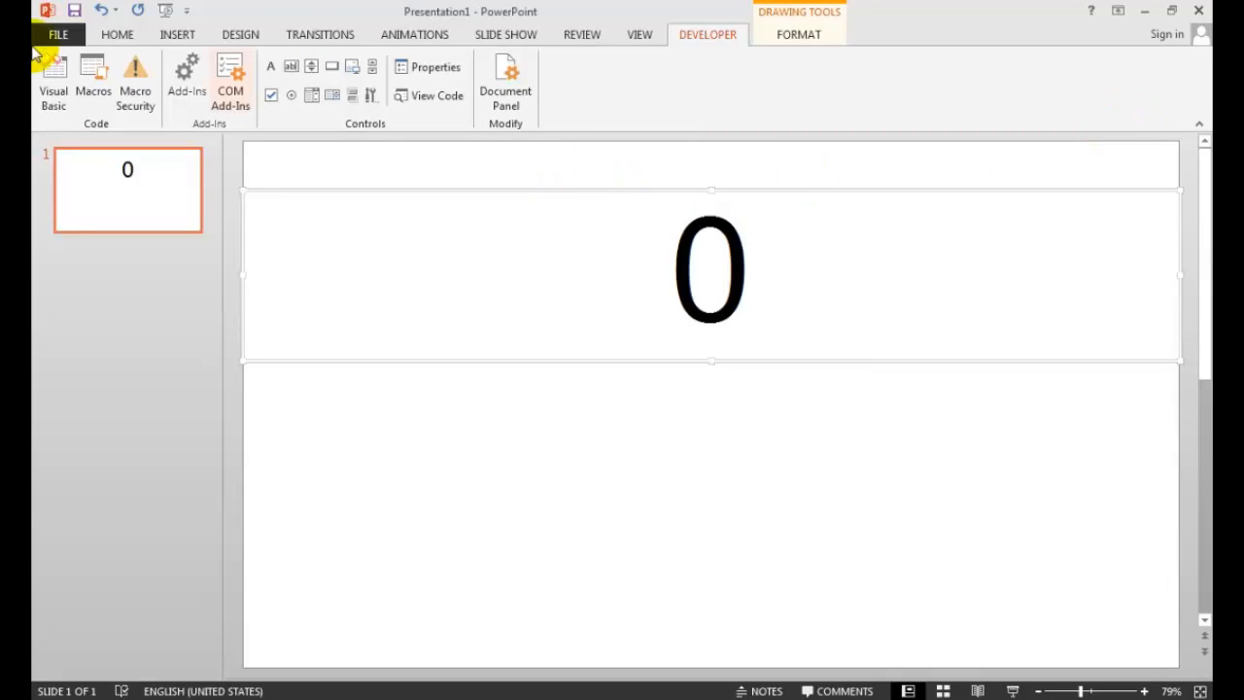
pyautogui.click(177, 35)
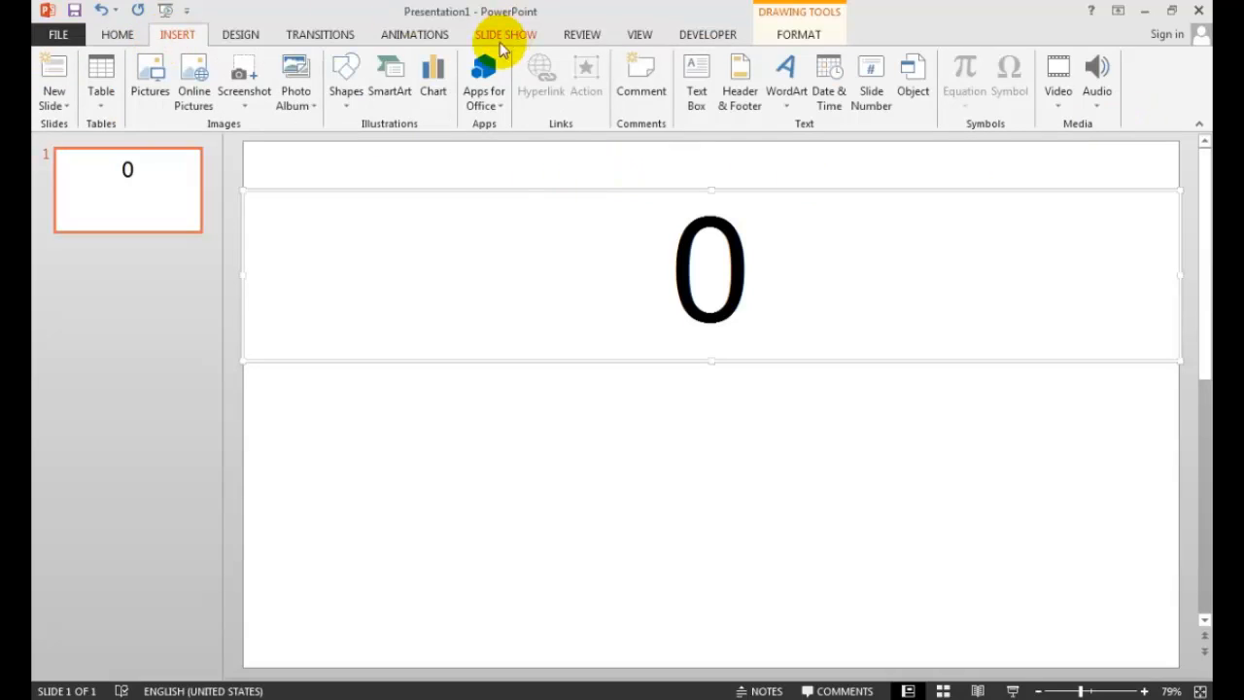
pyautogui.click(346, 78)
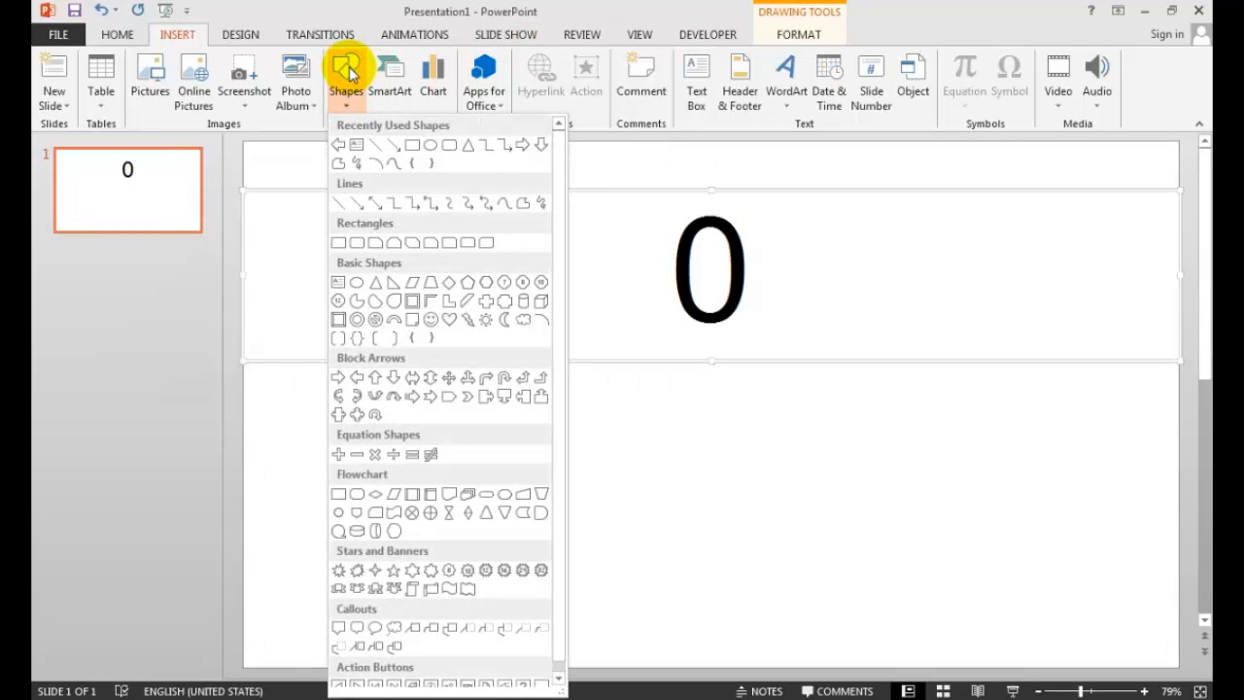
pyautogui.click(338, 397)
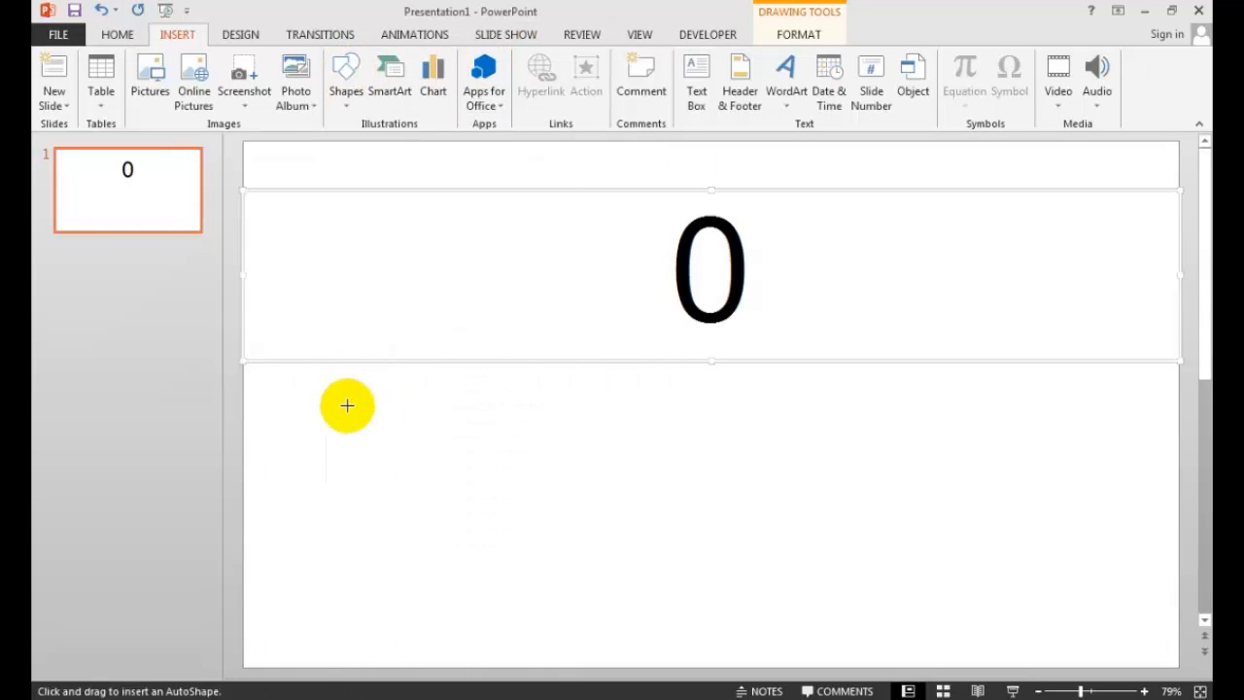
pyautogui.moveTo(346, 407); pyautogui.dragTo(680, 573)
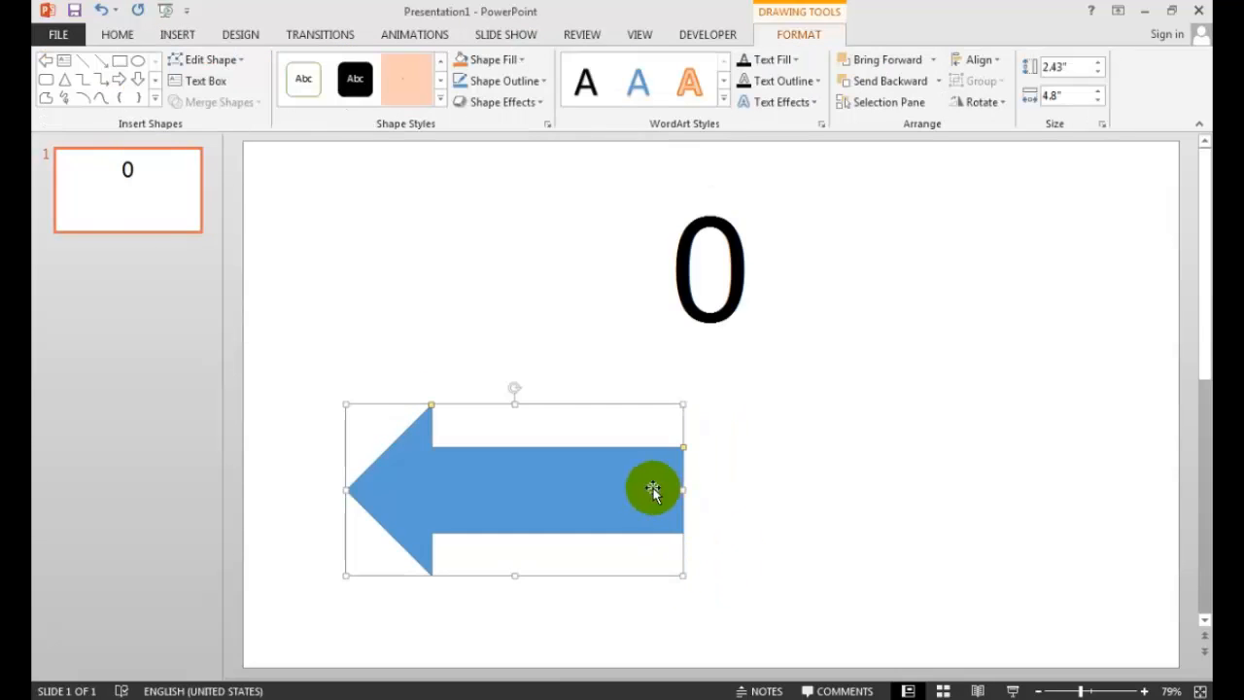
pyautogui.rightClick(653, 487)
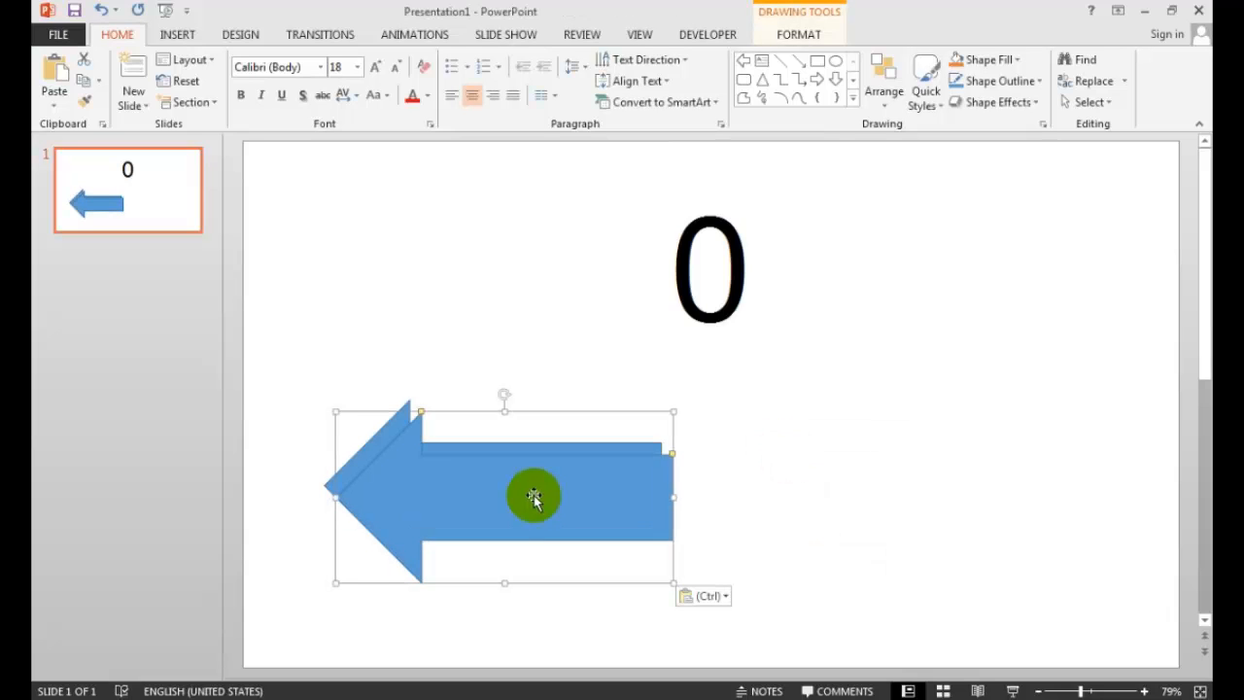
# Flip the copied arrow horizontally so it points right, opposite the left arrow.
pyautogui.click(797, 35)
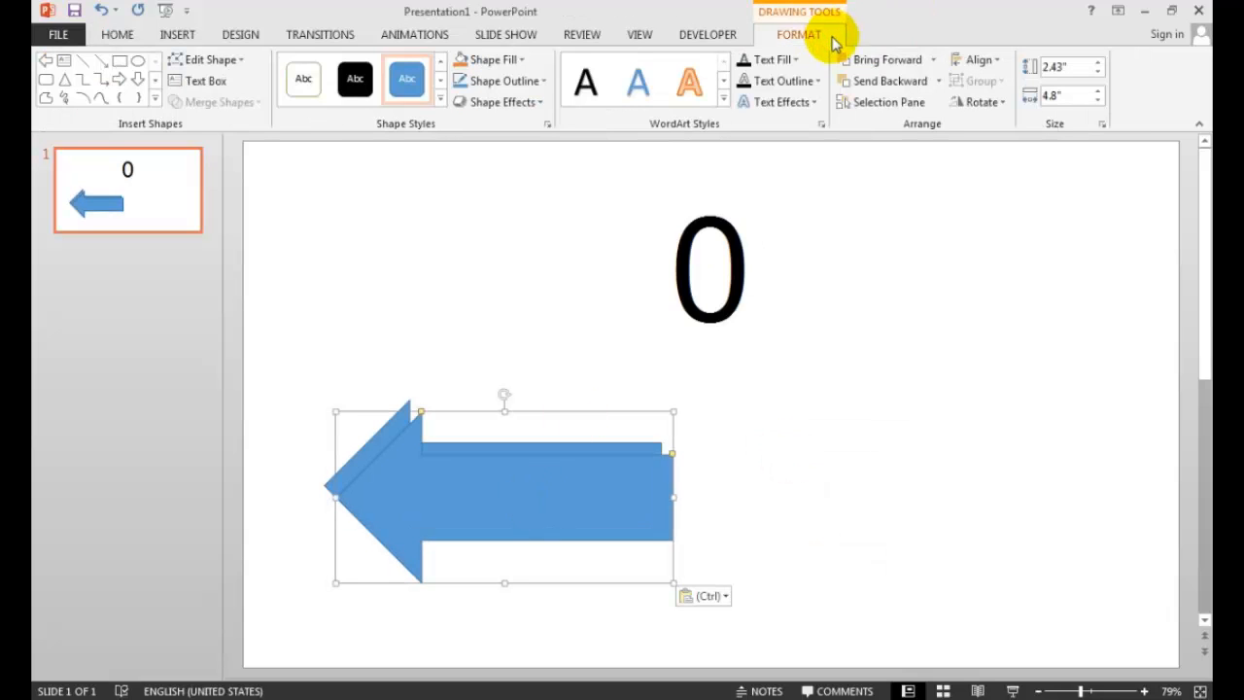
pyautogui.click(979, 101)
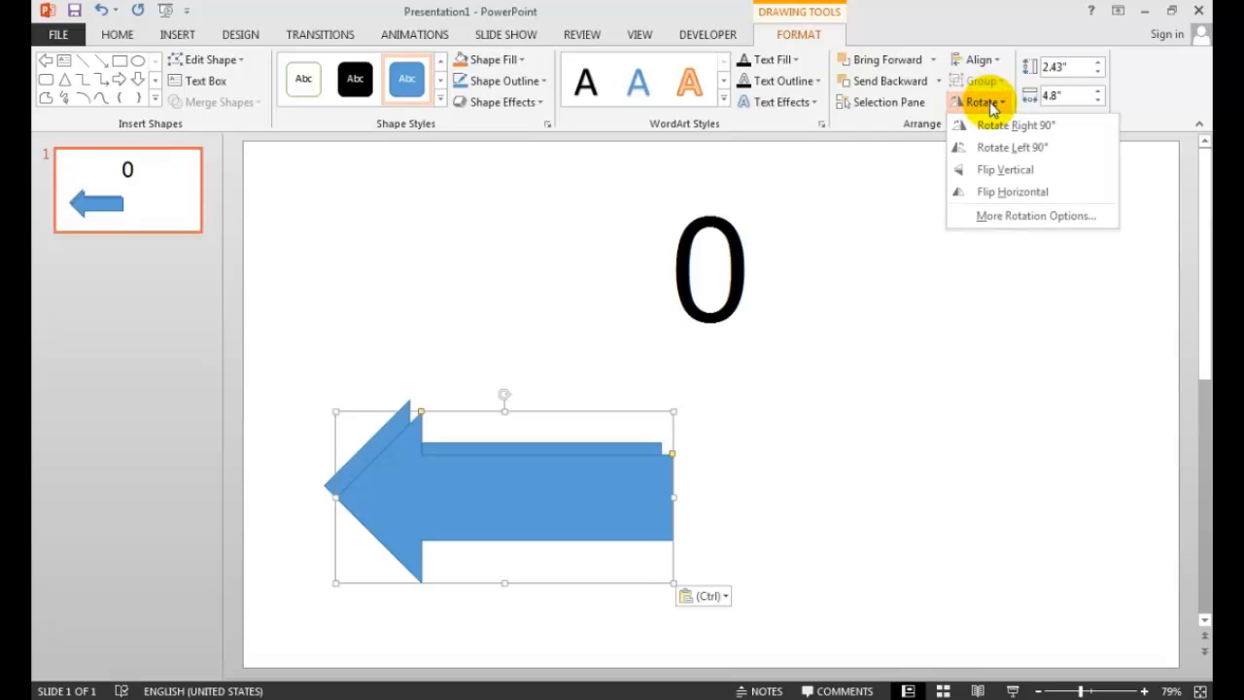
pyautogui.click(1013, 192)
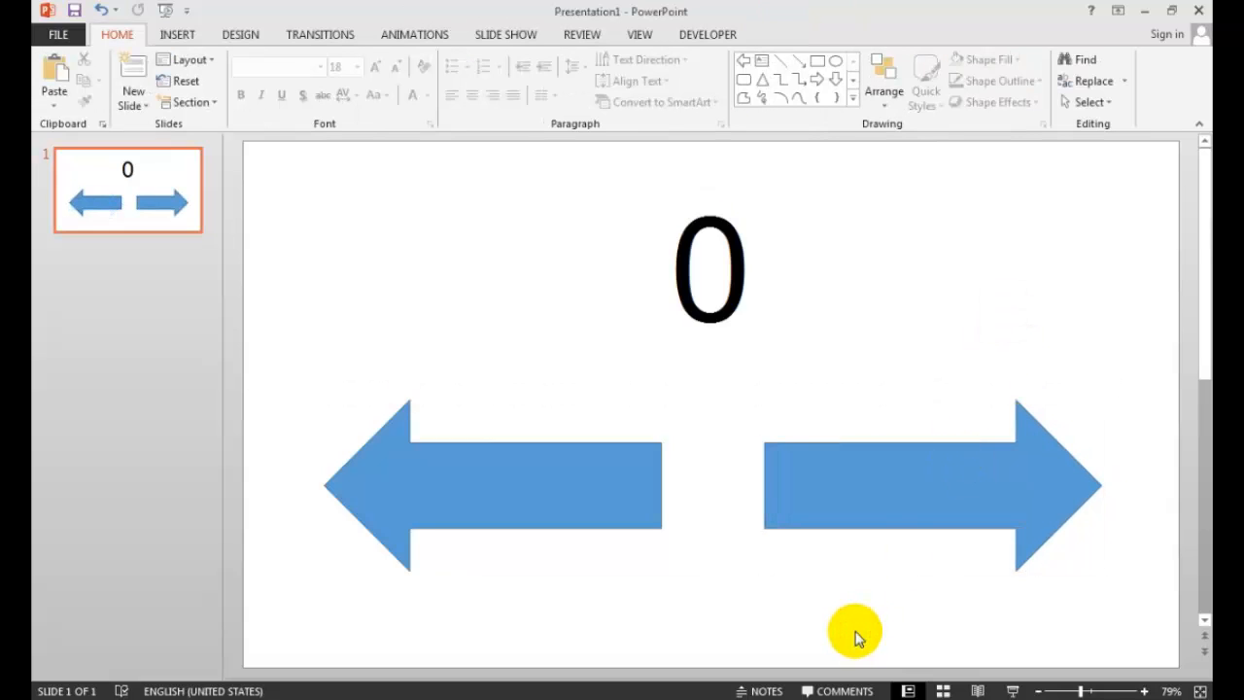
pyautogui.click(836, 60)
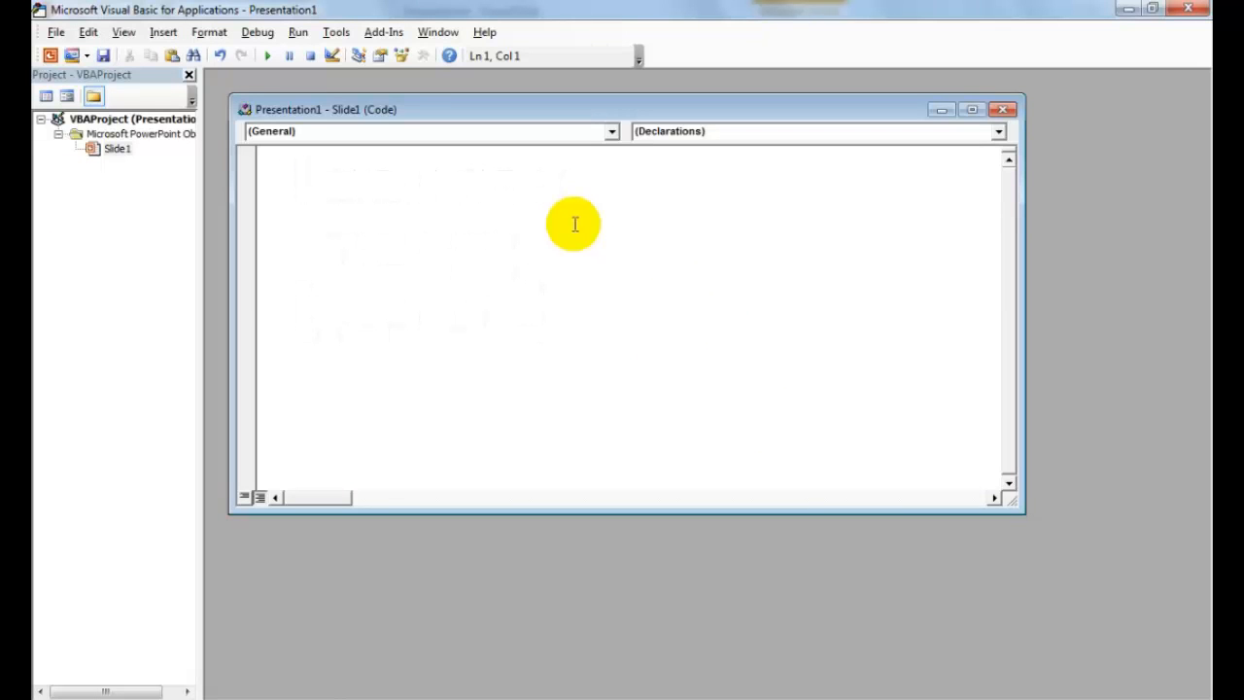
# Write Sub PlusOne() and duplicate it as MinusOne subtracting 1 from the counter caption.
pyautogui.write('s')
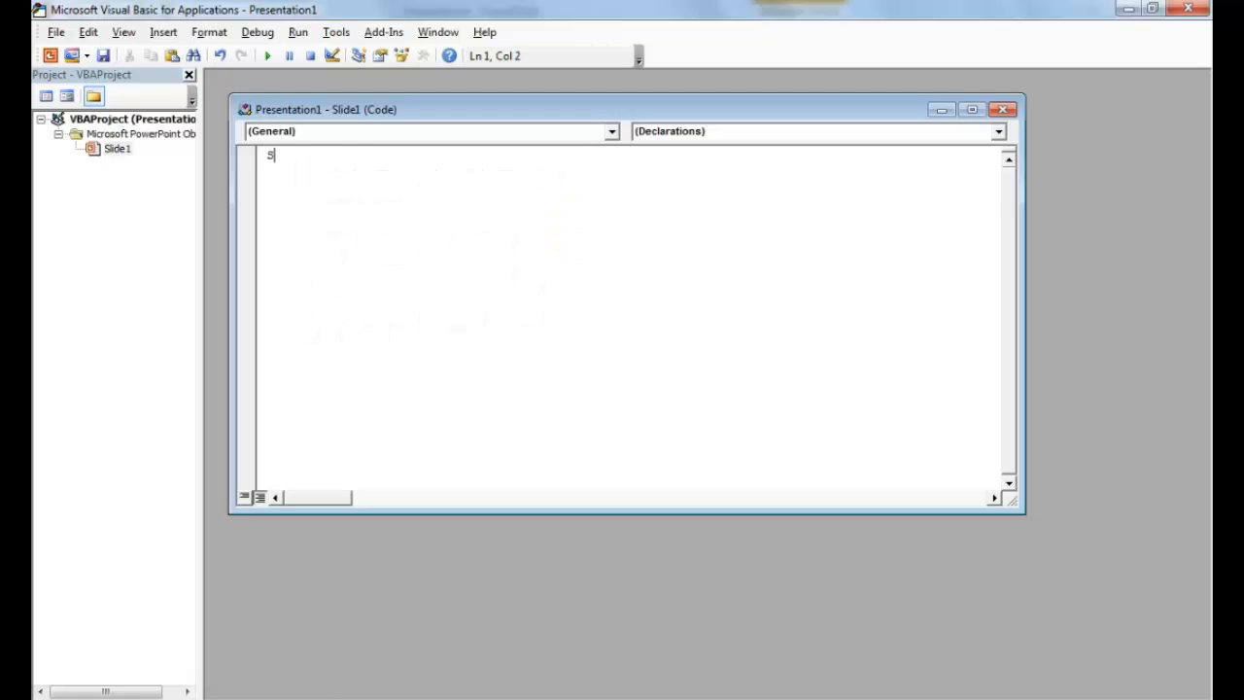
pyautogui.write('ub PlusOne()')
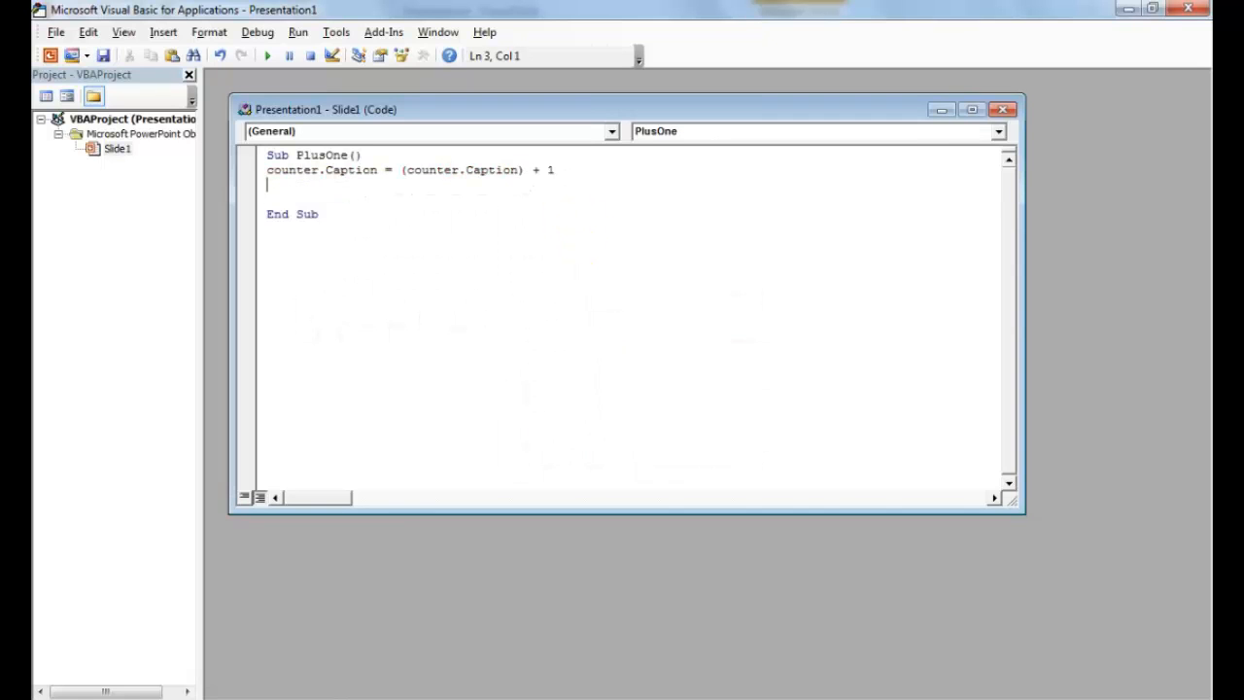
pyautogui.press('ctrl+a')
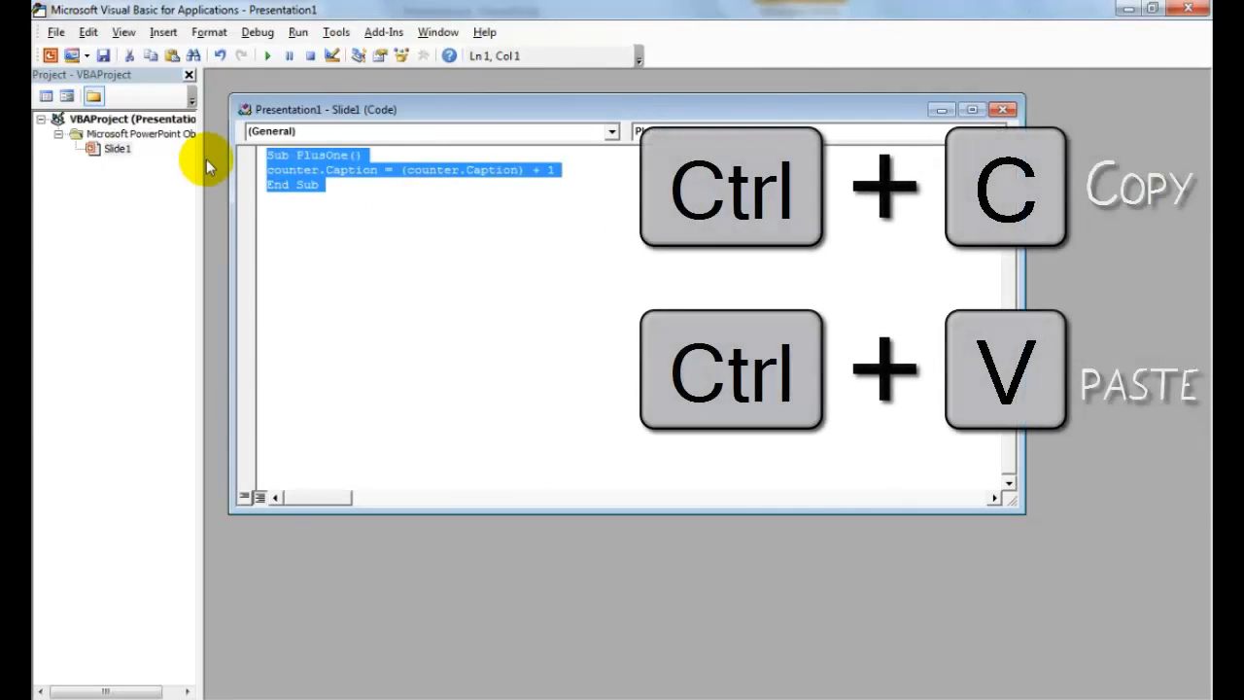
pyautogui.press('ctrl+v')
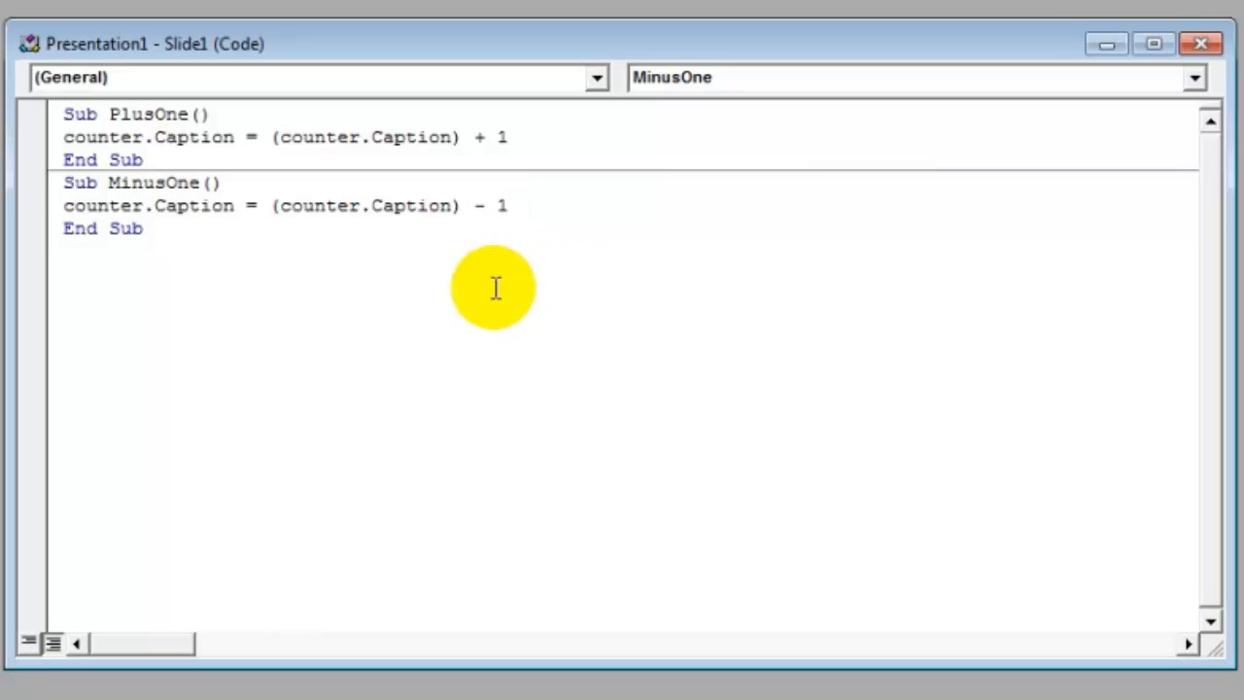
pyautogui.moveTo(431, 256)
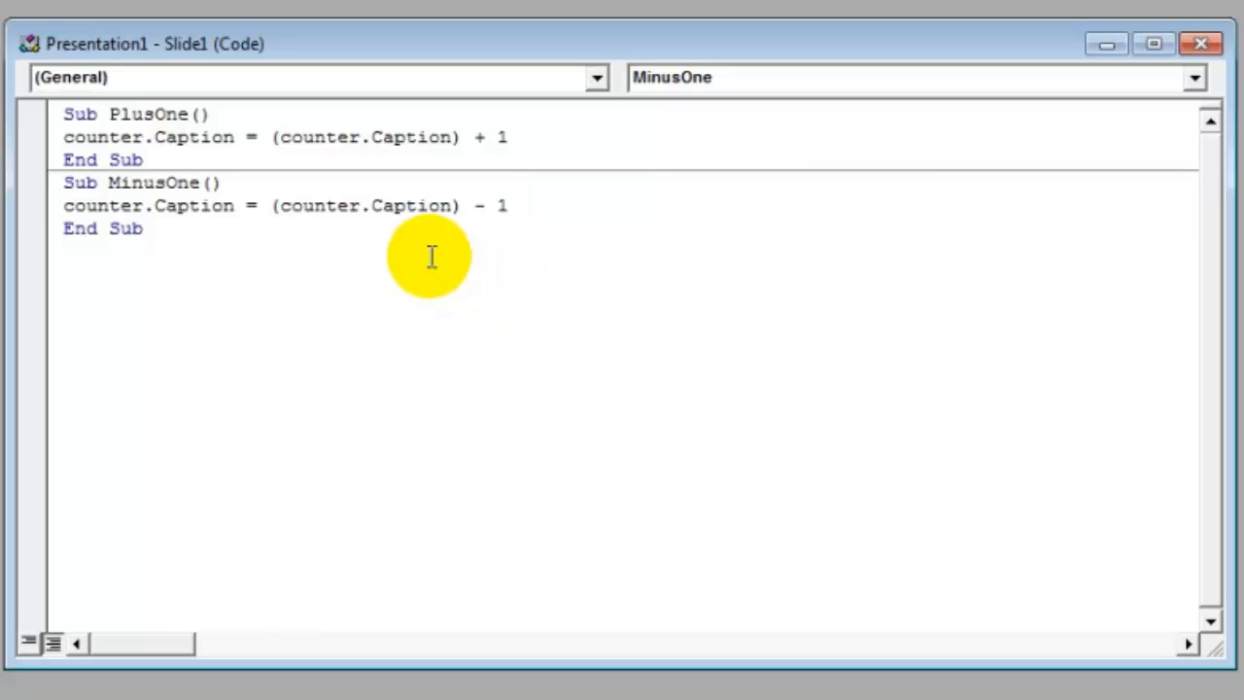
# Write Sub ExitandReset() setting counter.Caption = 0 and referencing ActivePresentation.SlideShowWindow.
pyautogui.write('Sub Exi')
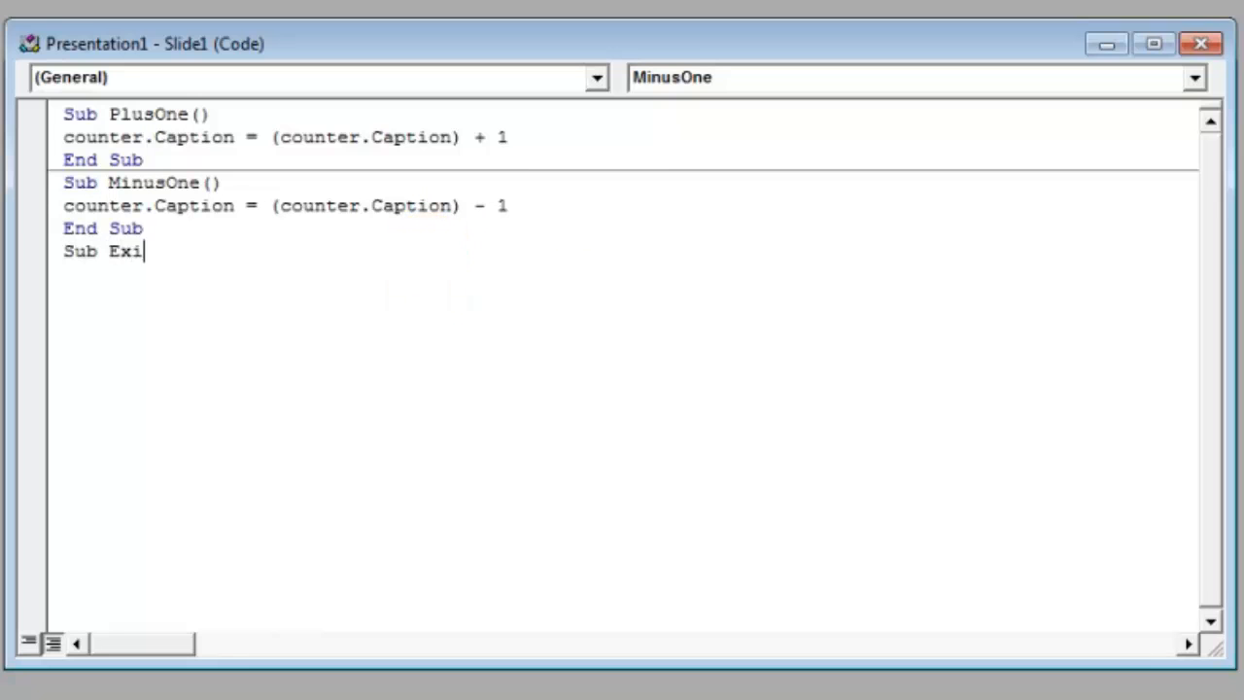
pyautogui.write('tandReset(')
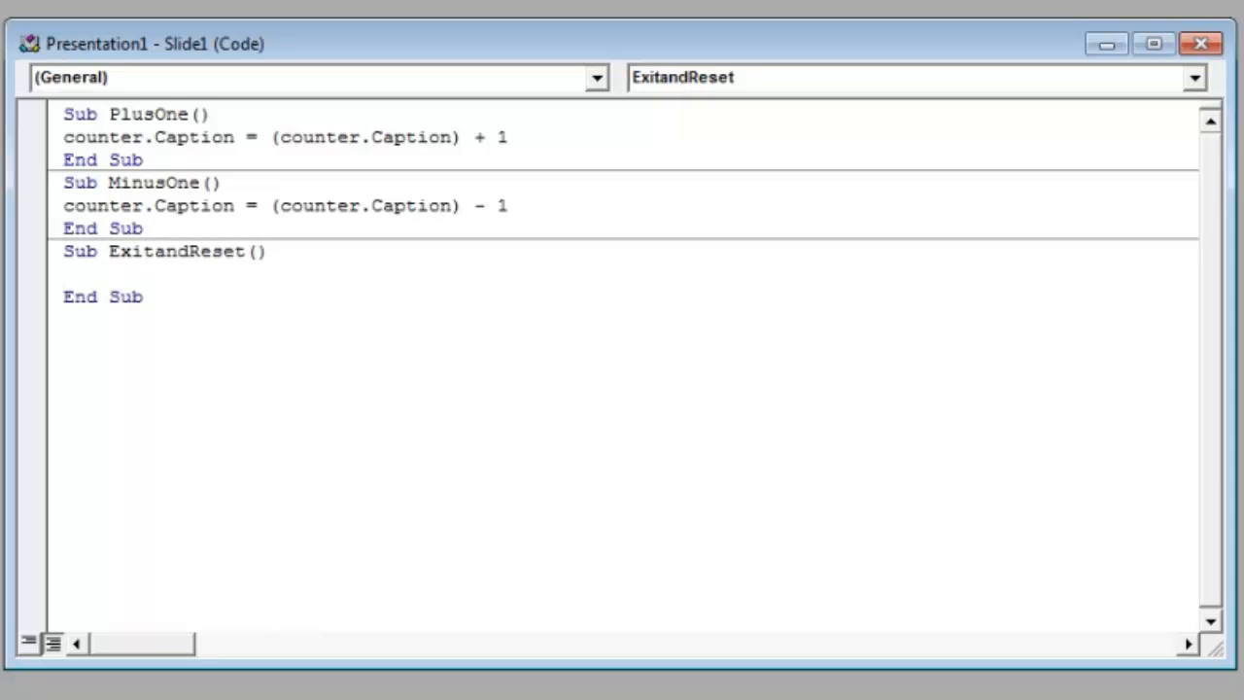
pyautogui.write('counter.c')
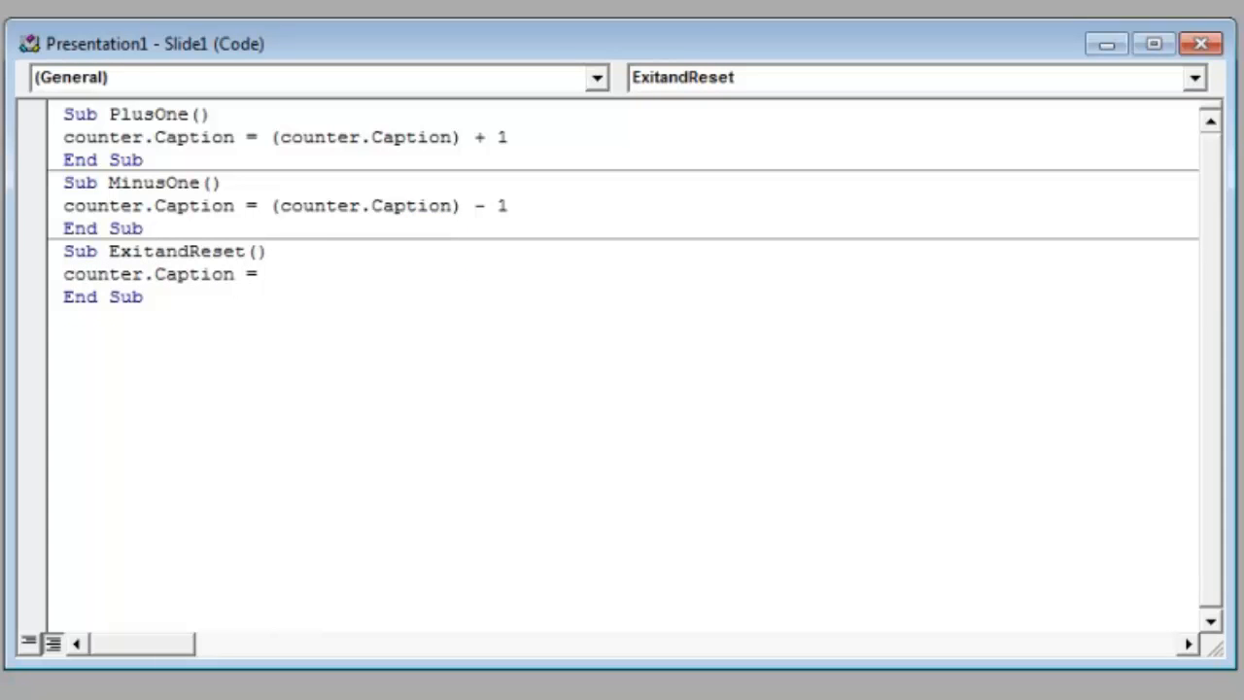
pyautogui.write('0')
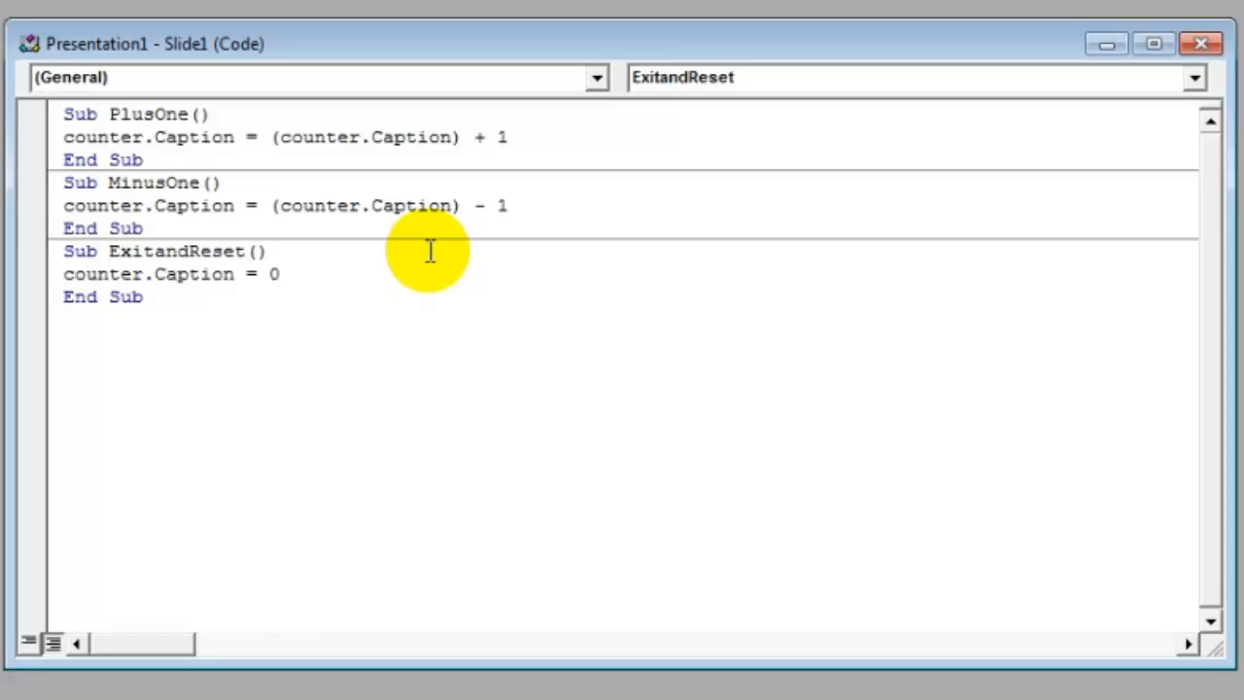
pyautogui.write('ActivePresentation.SlideShowWindow')
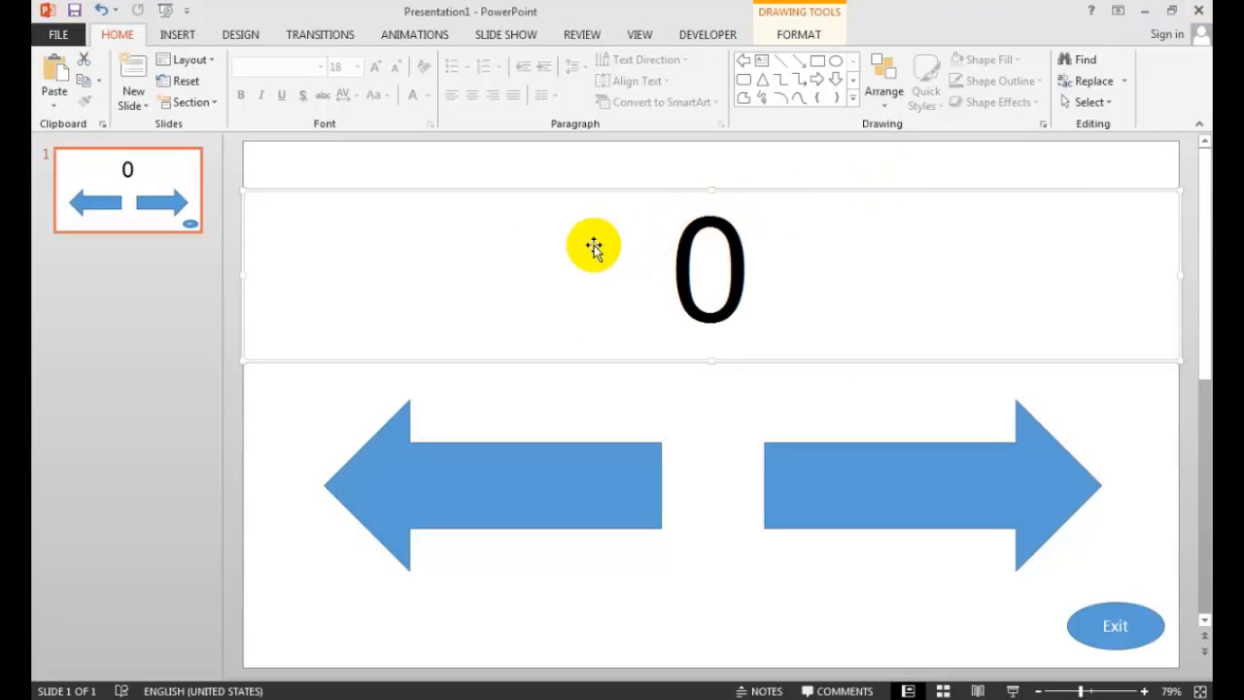
# Give the left arrow a Run macro click action for the counter.
pyautogui.click(435, 503)
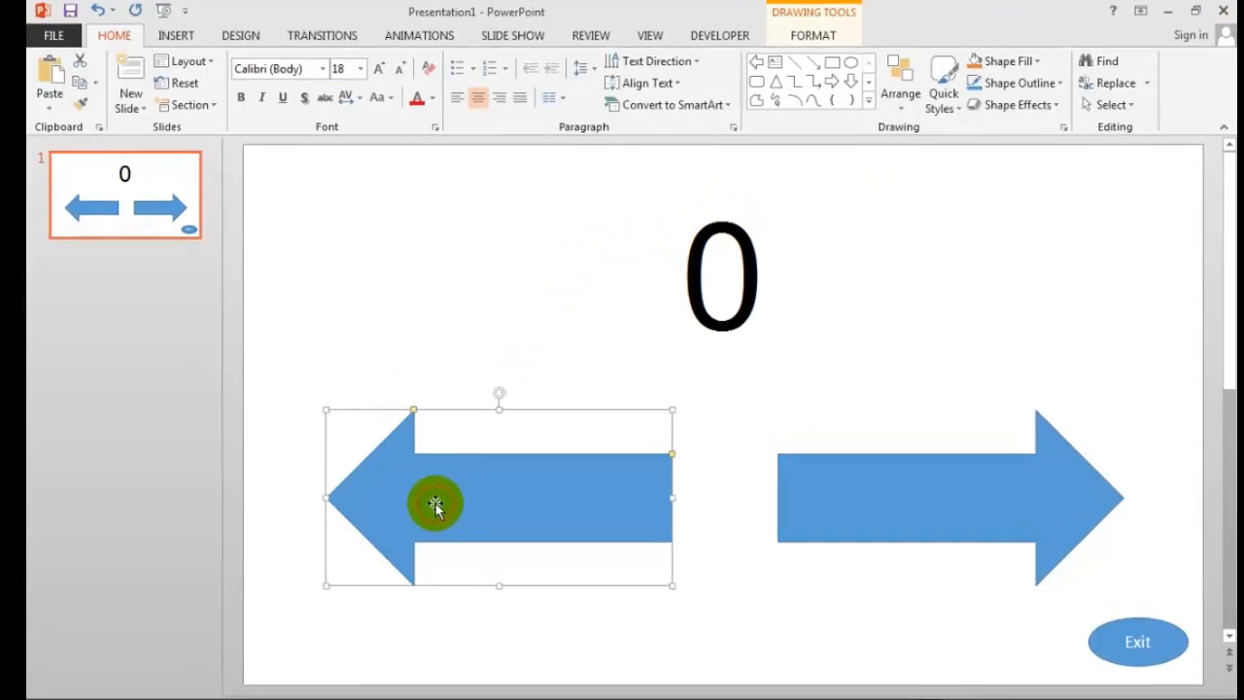
pyautogui.click(175, 35)
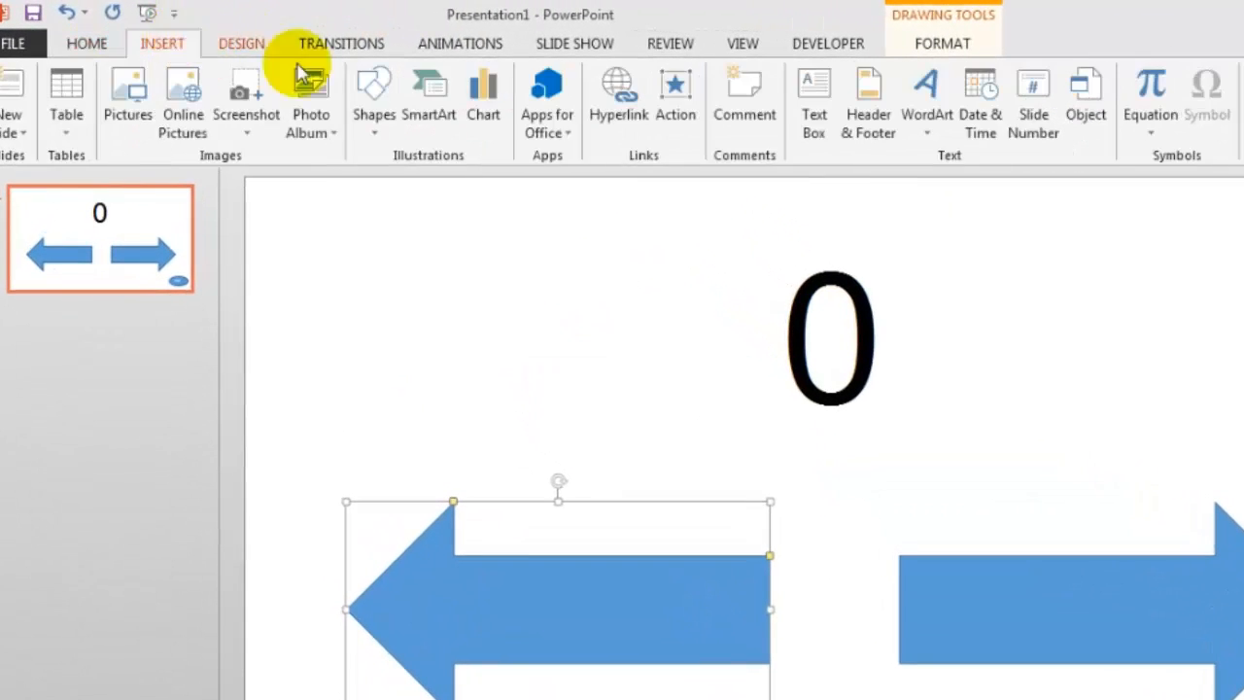
pyautogui.click(676, 97)
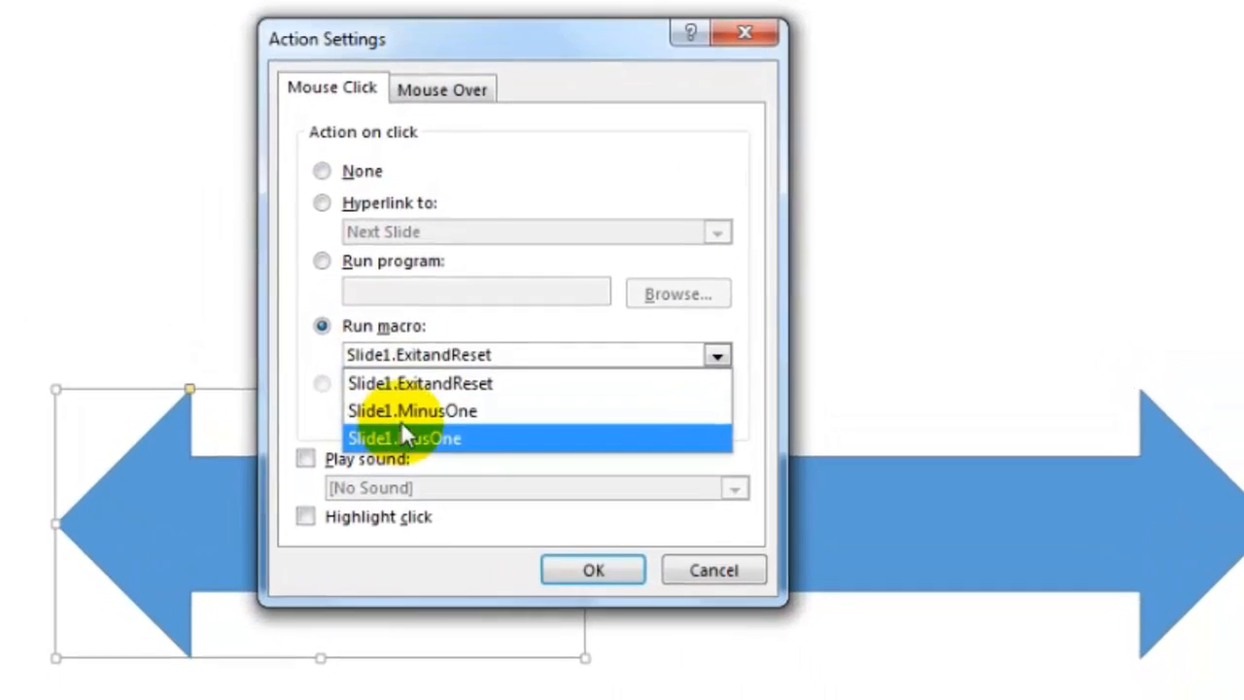
pyautogui.click(591, 569)
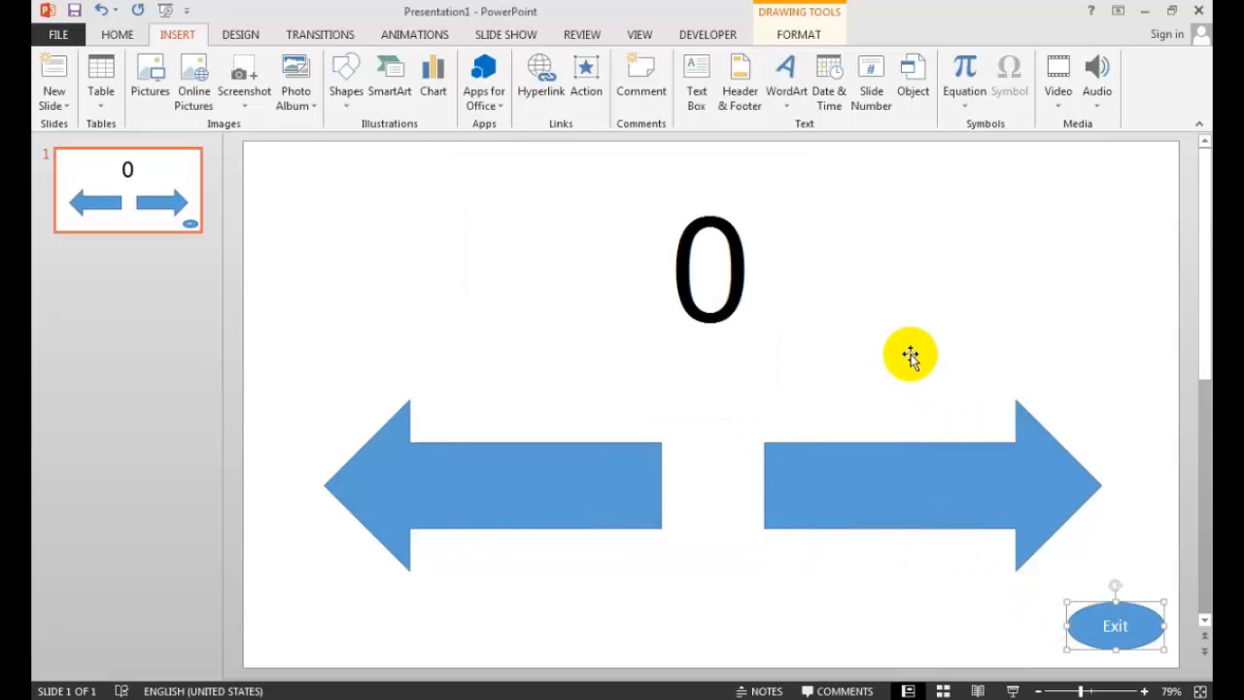
# Give the Exit shape a Run macro click action using ExitandReset.
pyautogui.click(585, 76)
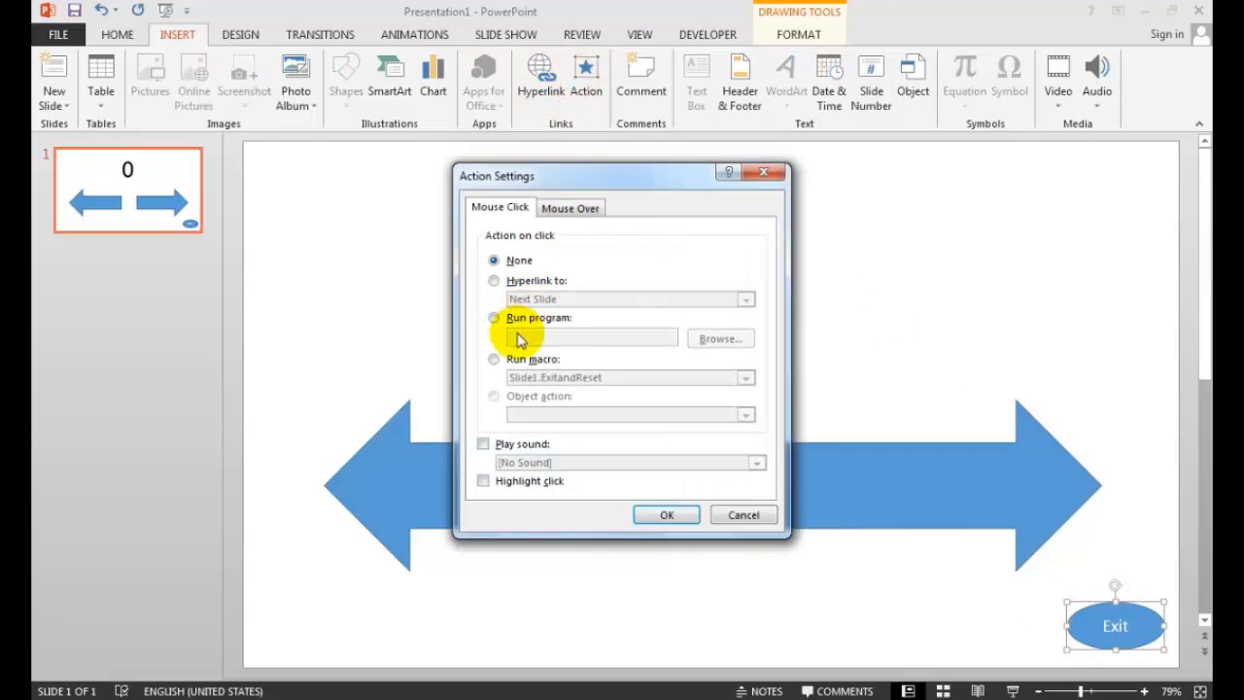
pyautogui.click(493, 358)
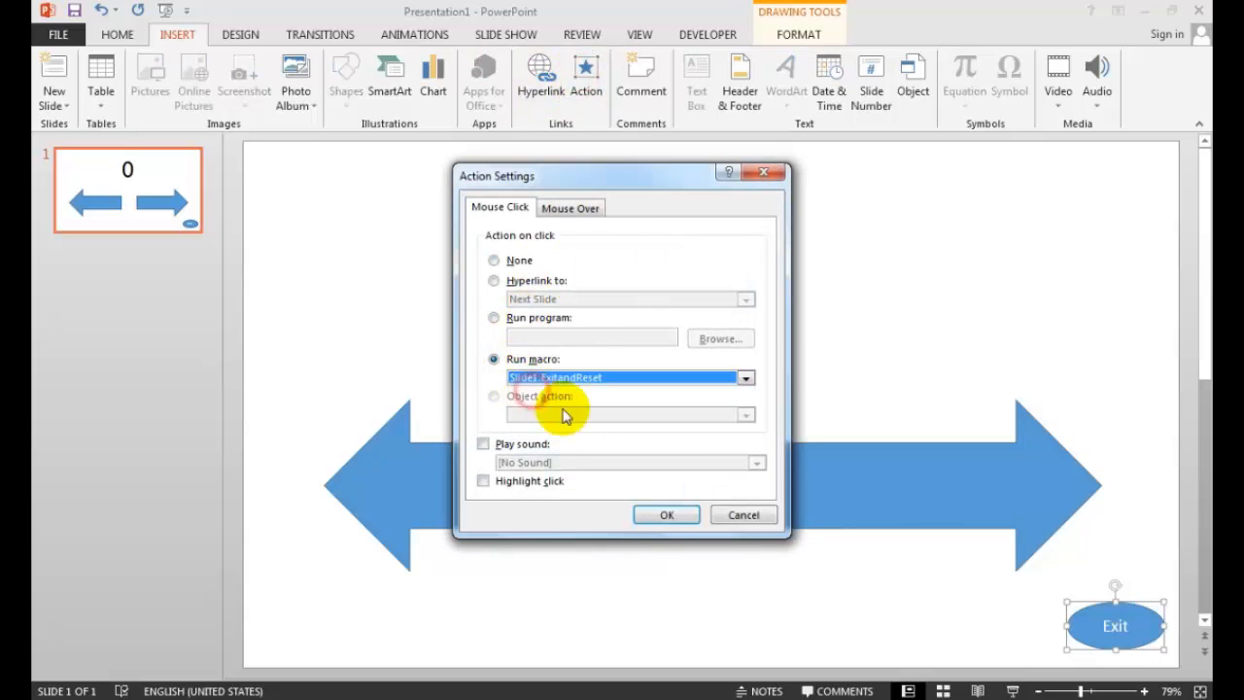
pyautogui.click(664, 513)
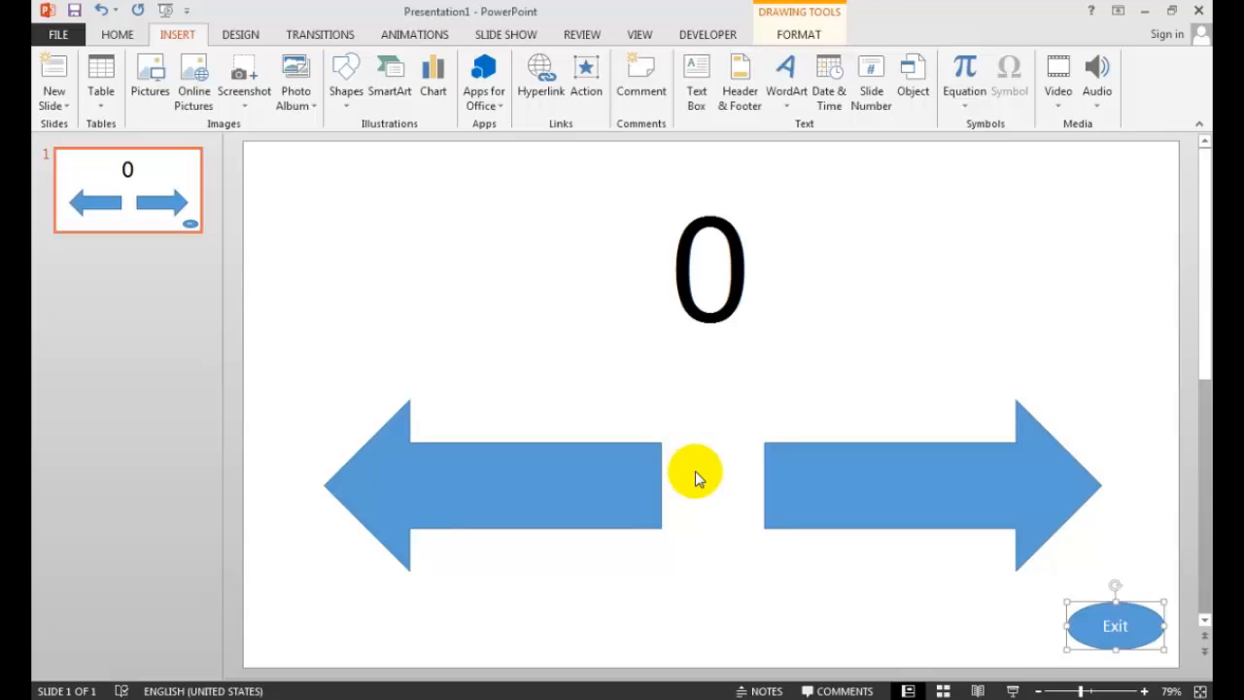
pyautogui.press('F5')
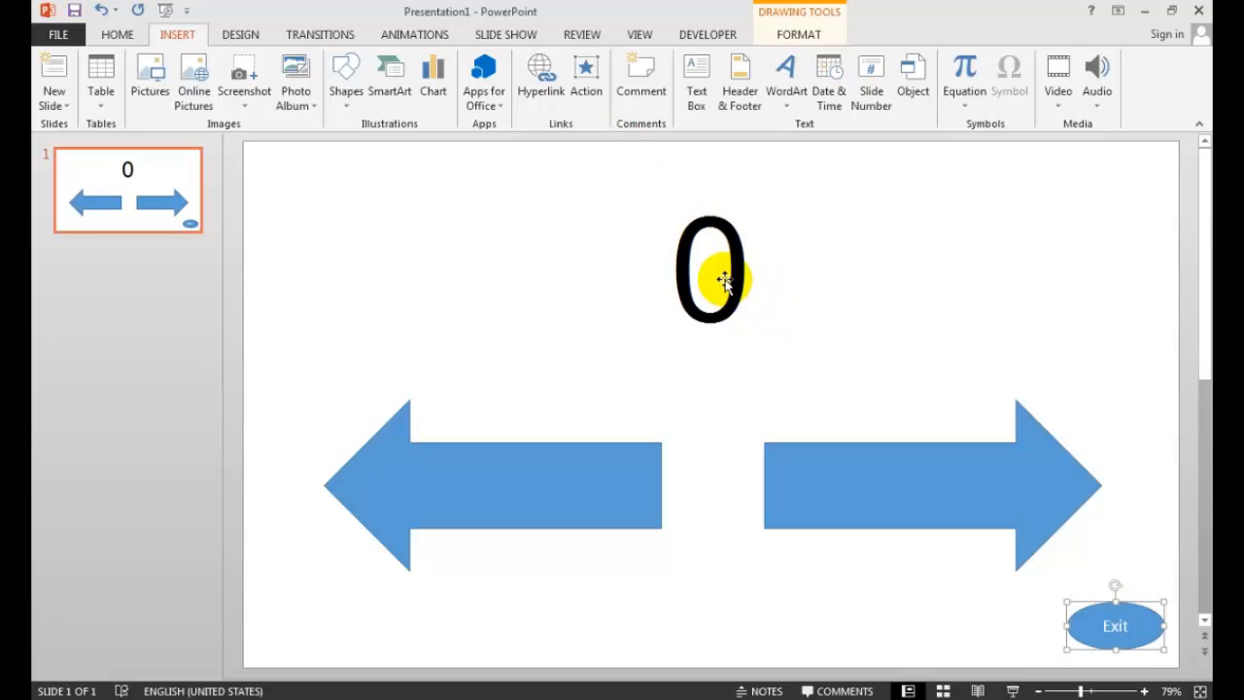
# Save as PPT Counter in PowerPoint Macro-Enabled Presentation format.
pyautogui.click(57, 35)
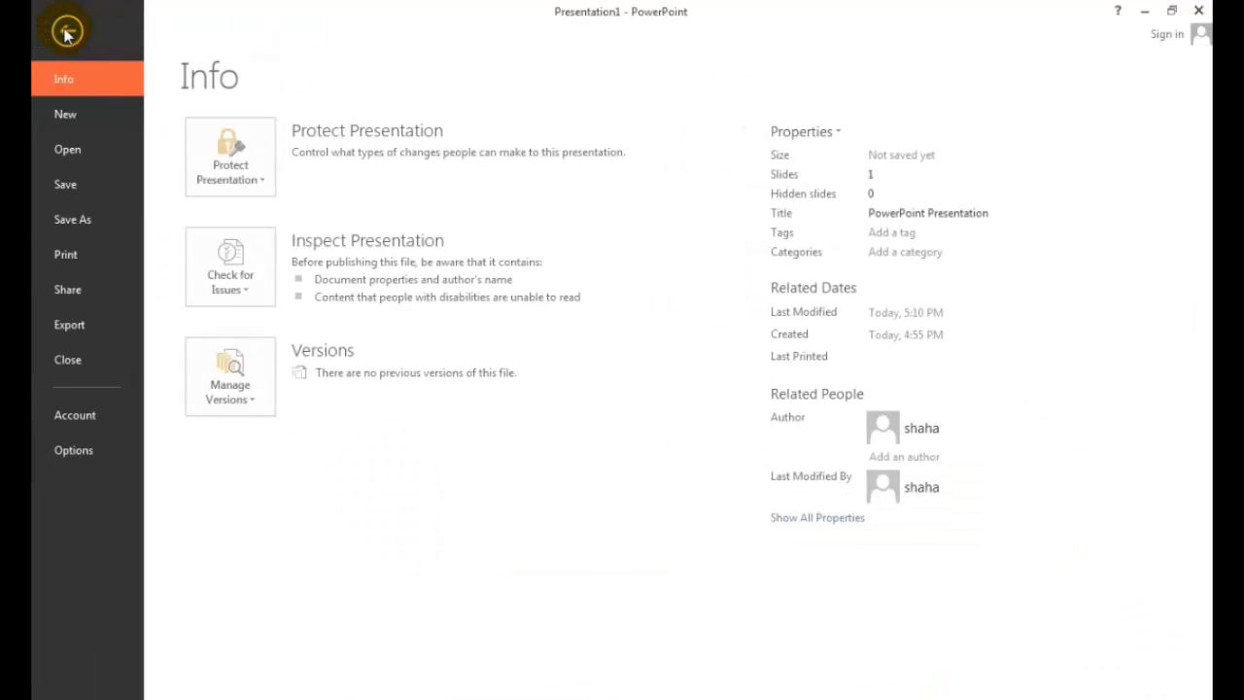
pyautogui.click(74, 217)
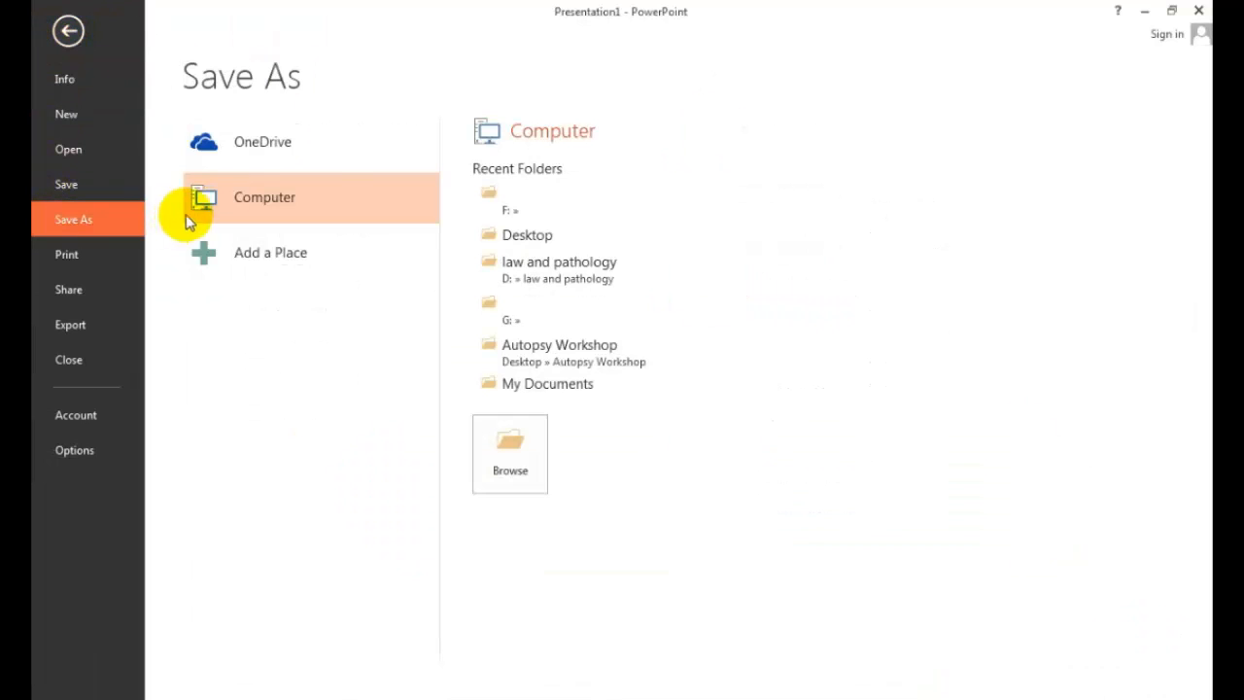
pyautogui.click(509, 452)
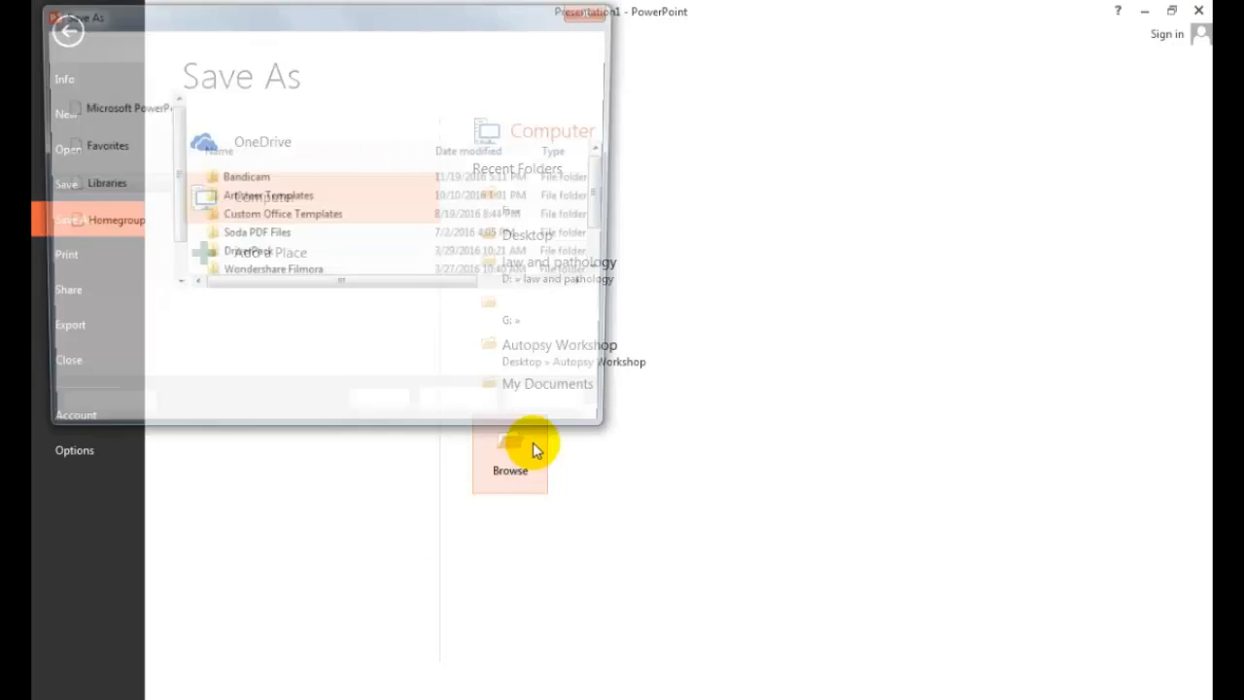
pyautogui.click(510, 457)
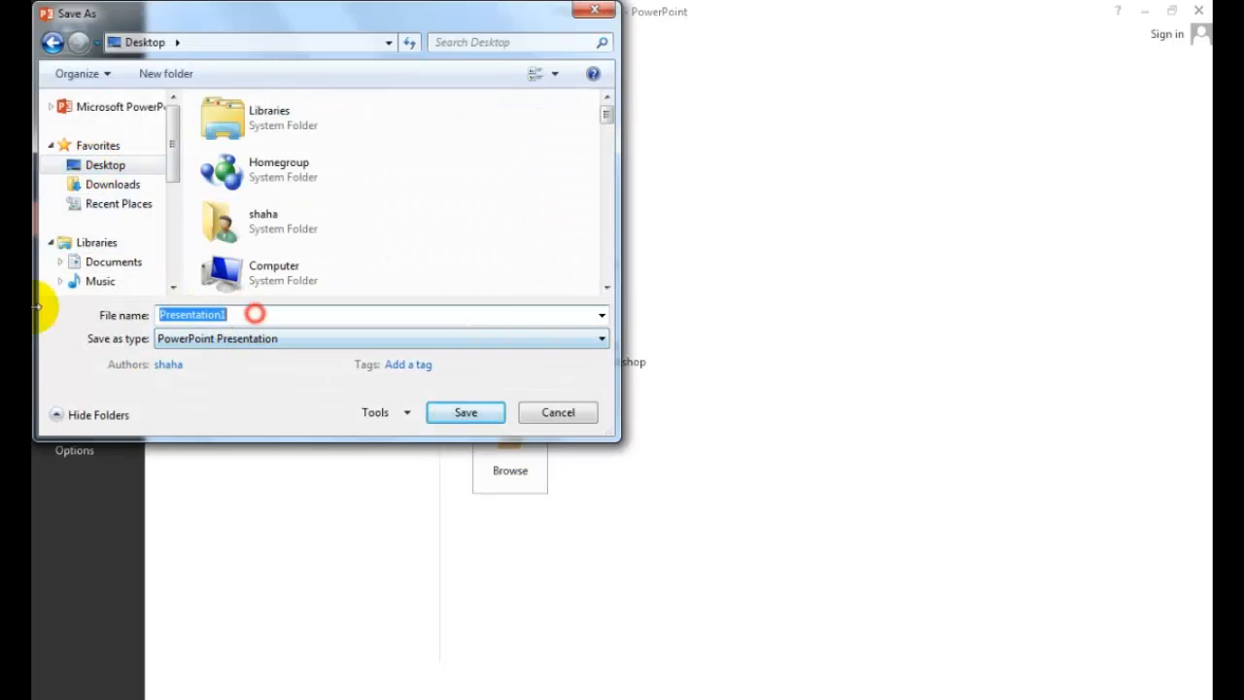
pyautogui.write('PPT Counter')
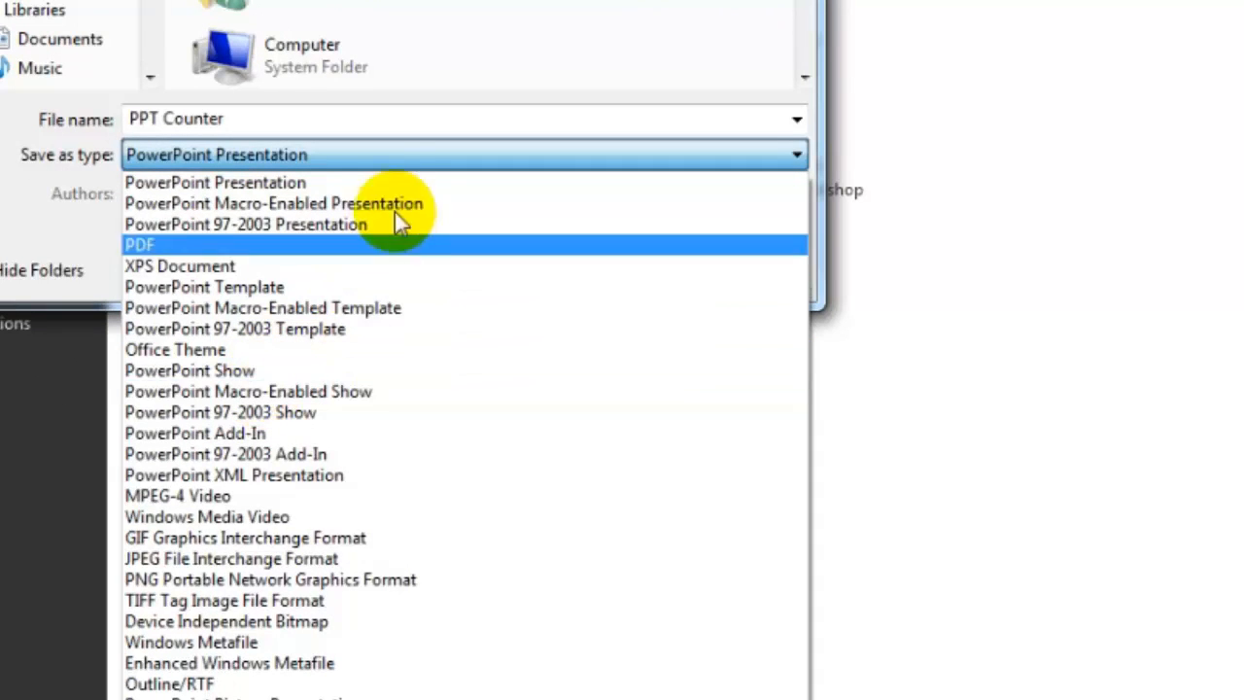
pyautogui.click(272, 204)
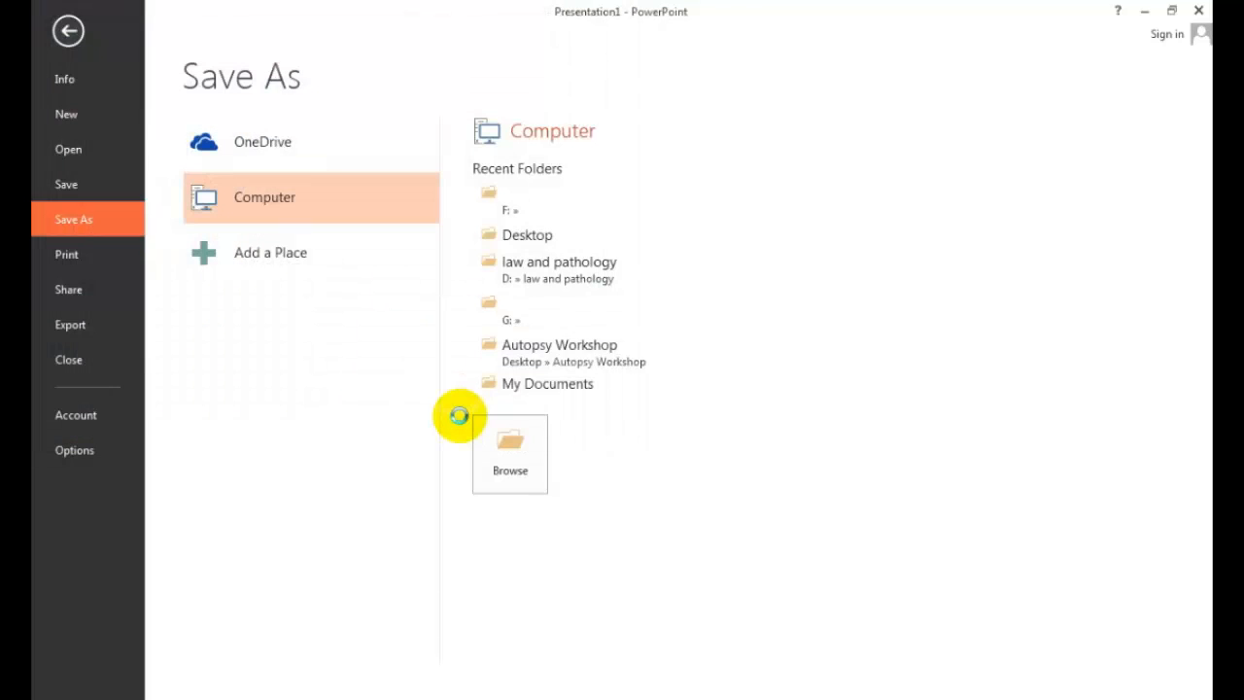
pyautogui.click(68, 31)
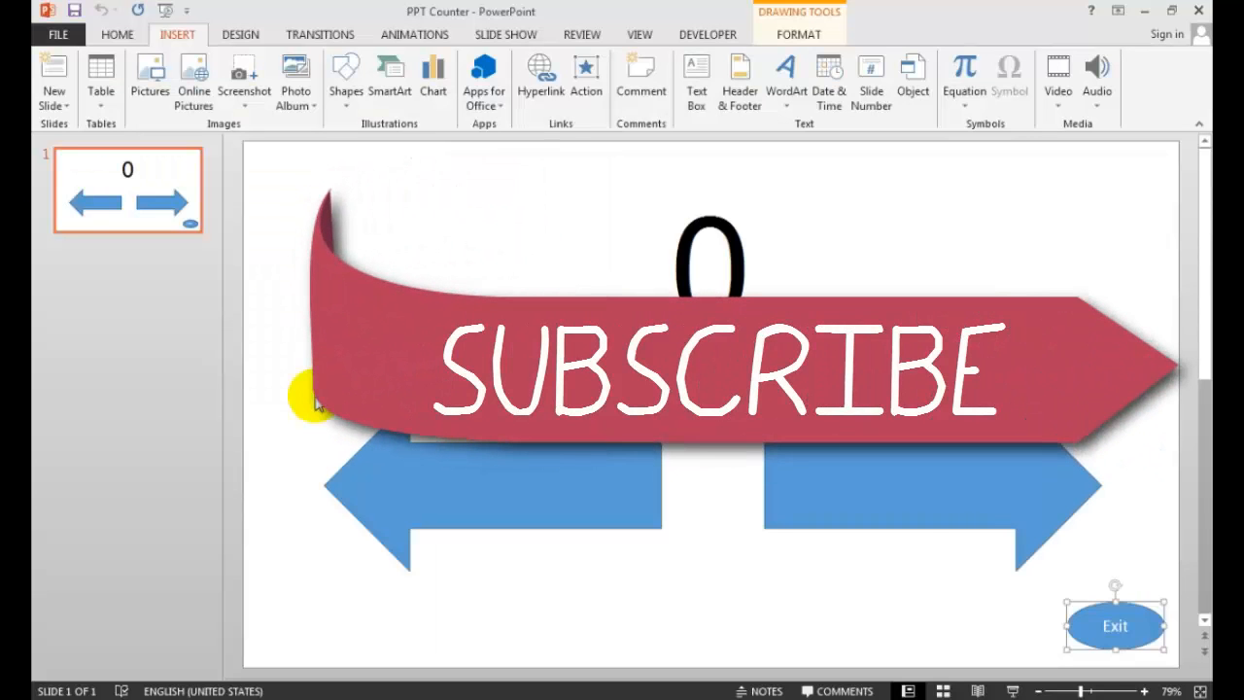